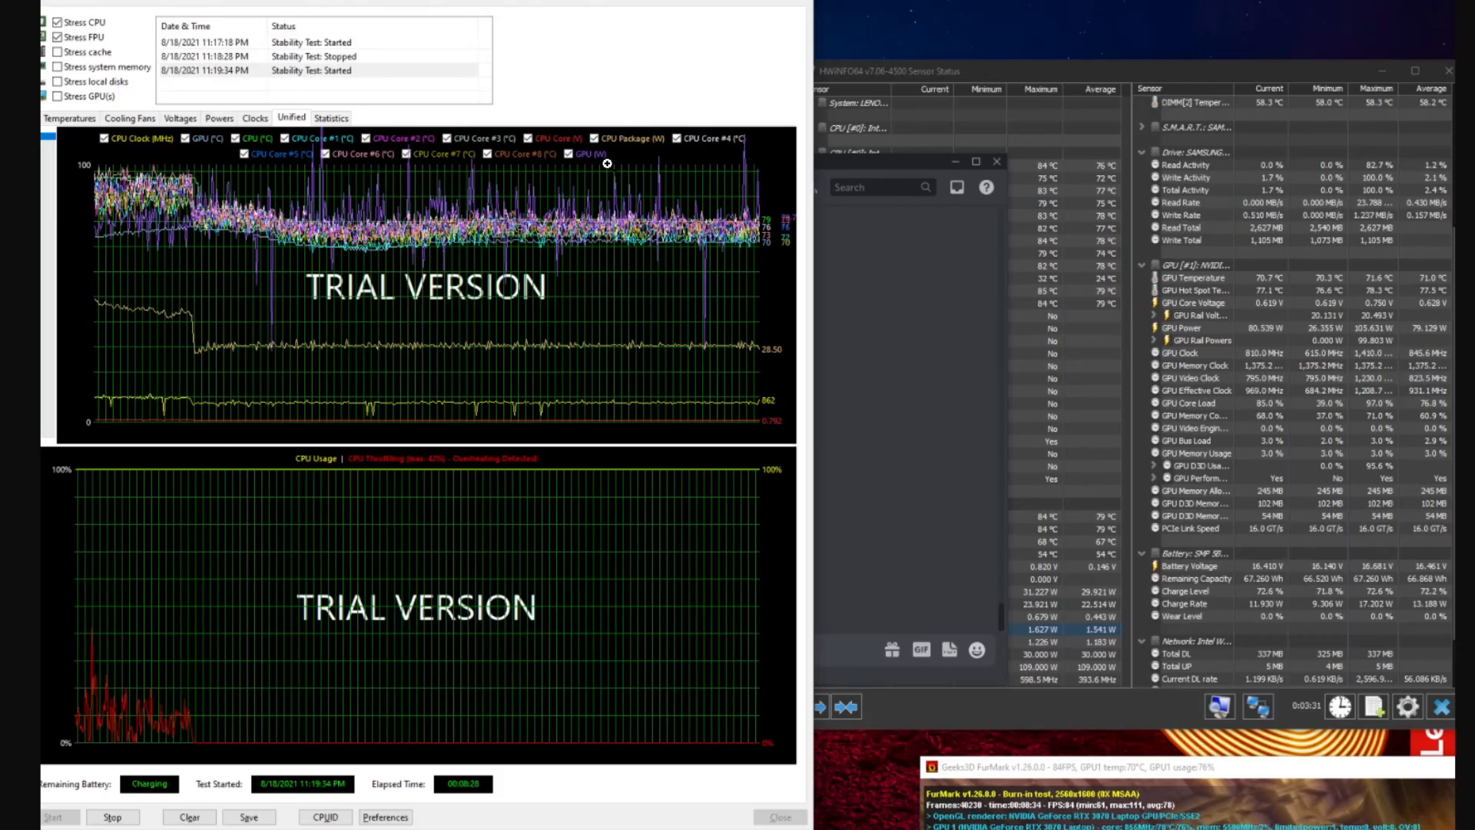
pyautogui.moveTo(533, 351)
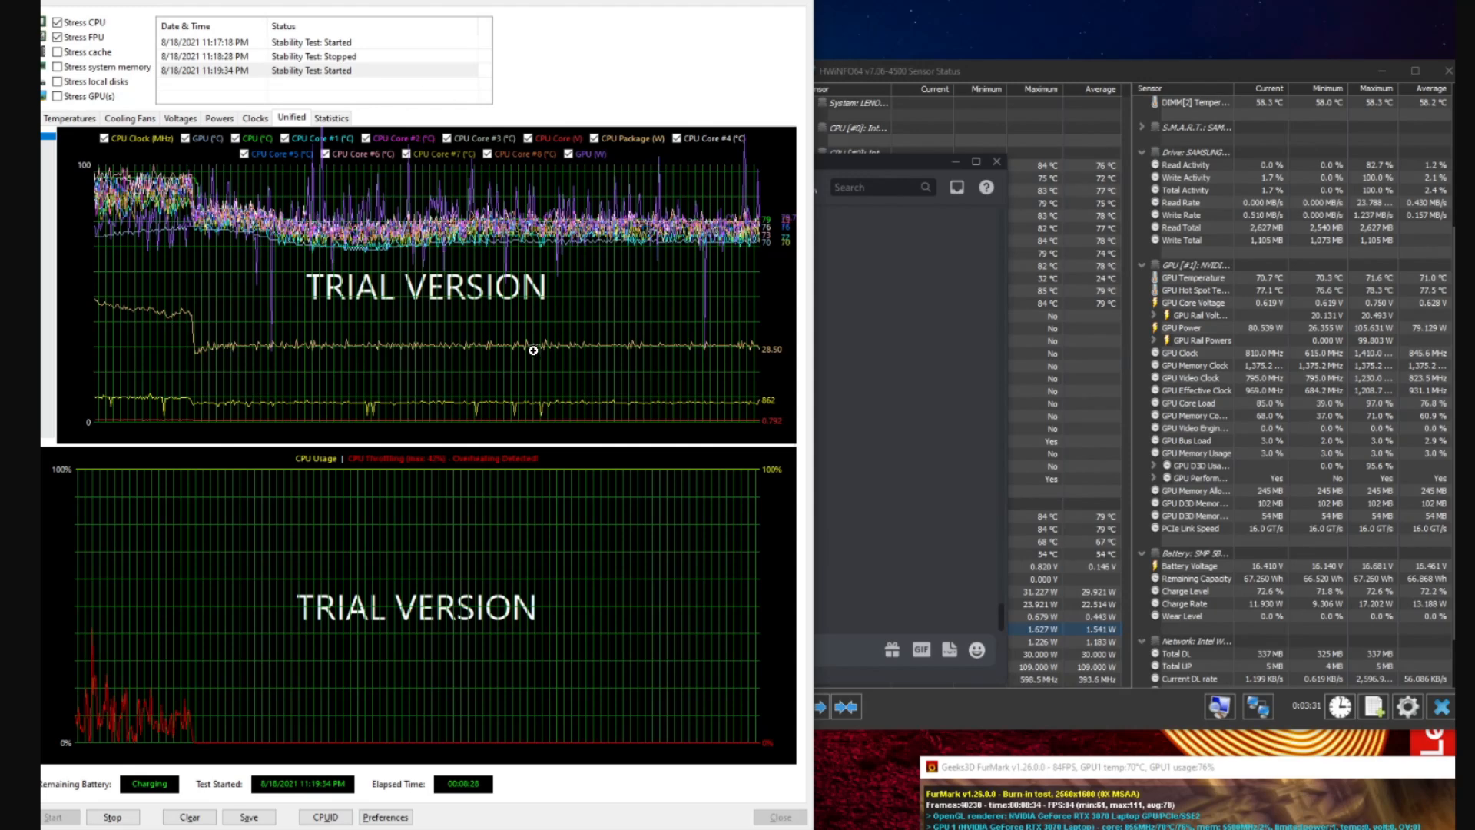
pyautogui.moveTo(324, 319)
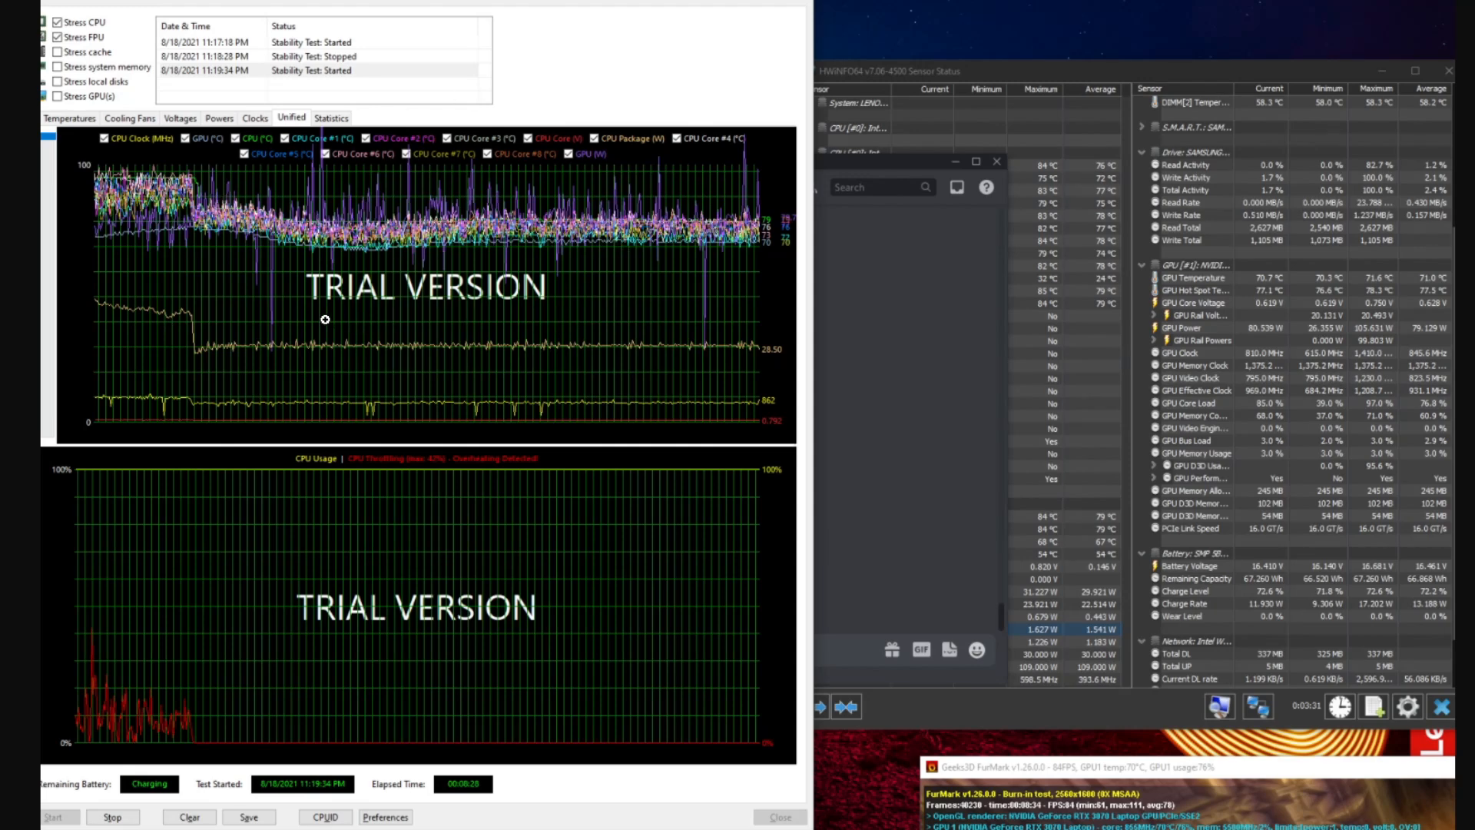
pyautogui.moveTo(209, 198)
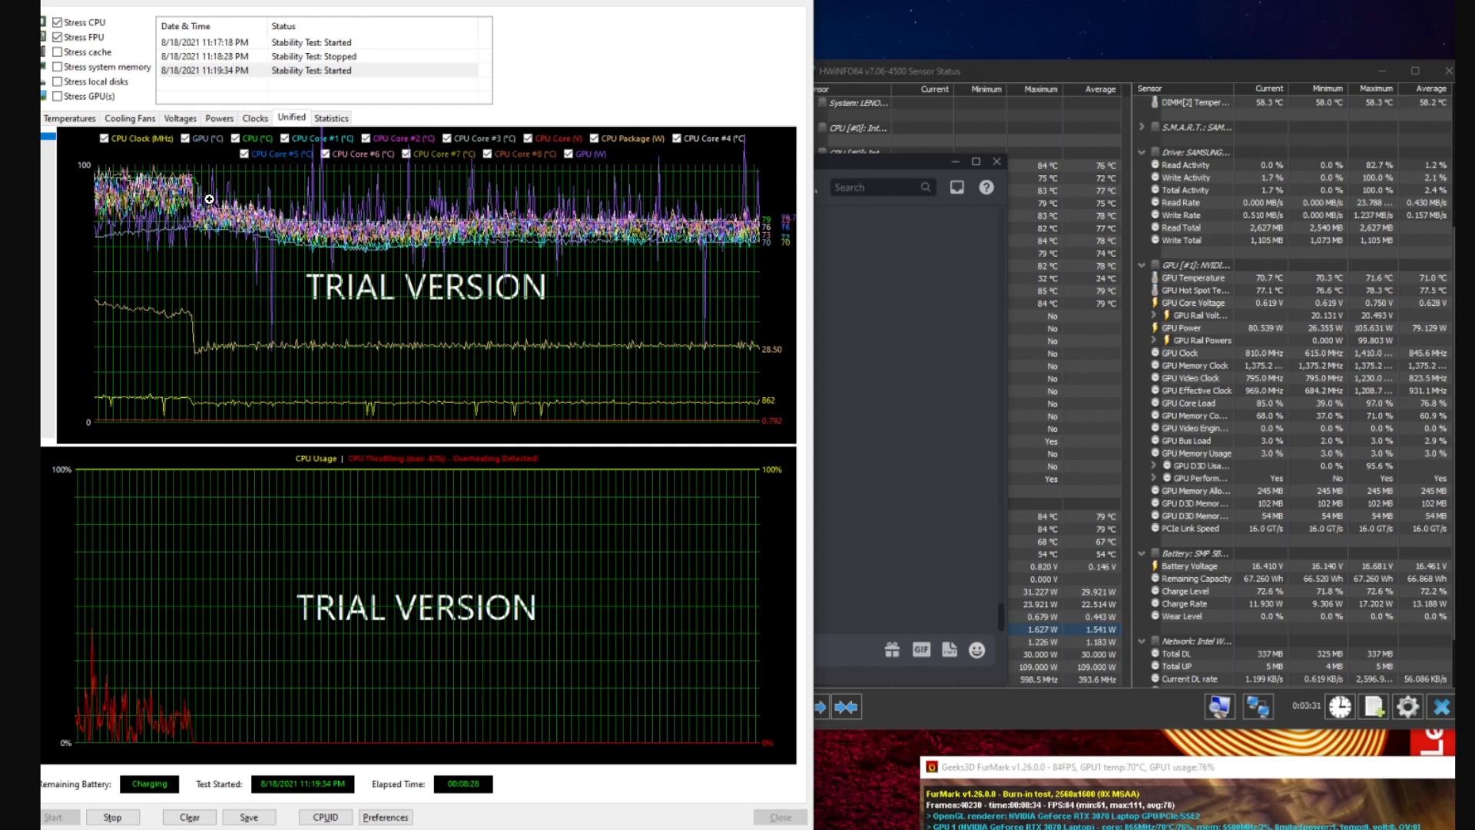
pyautogui.moveTo(583, 216)
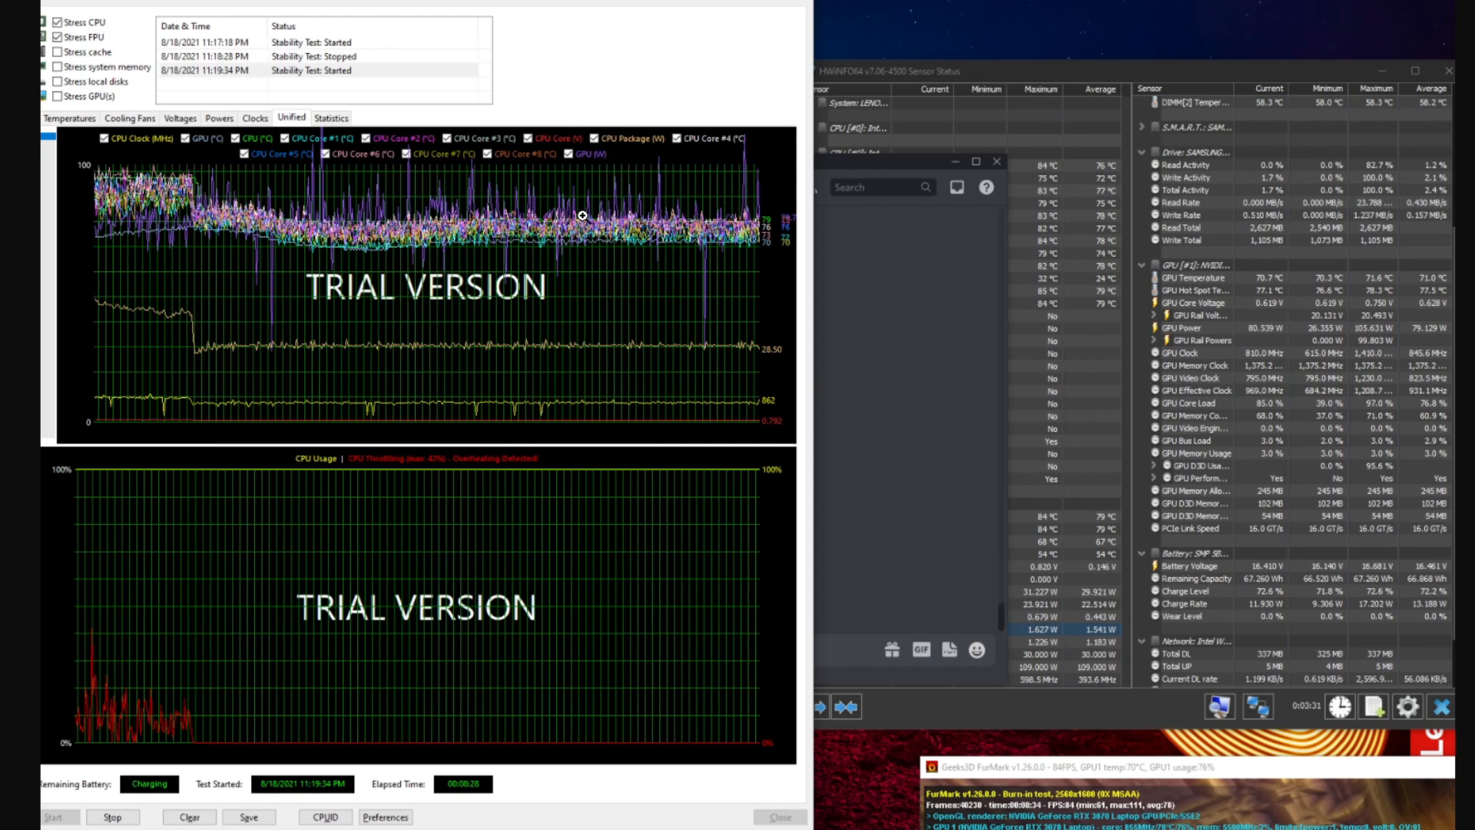
pyautogui.moveTo(325, 252)
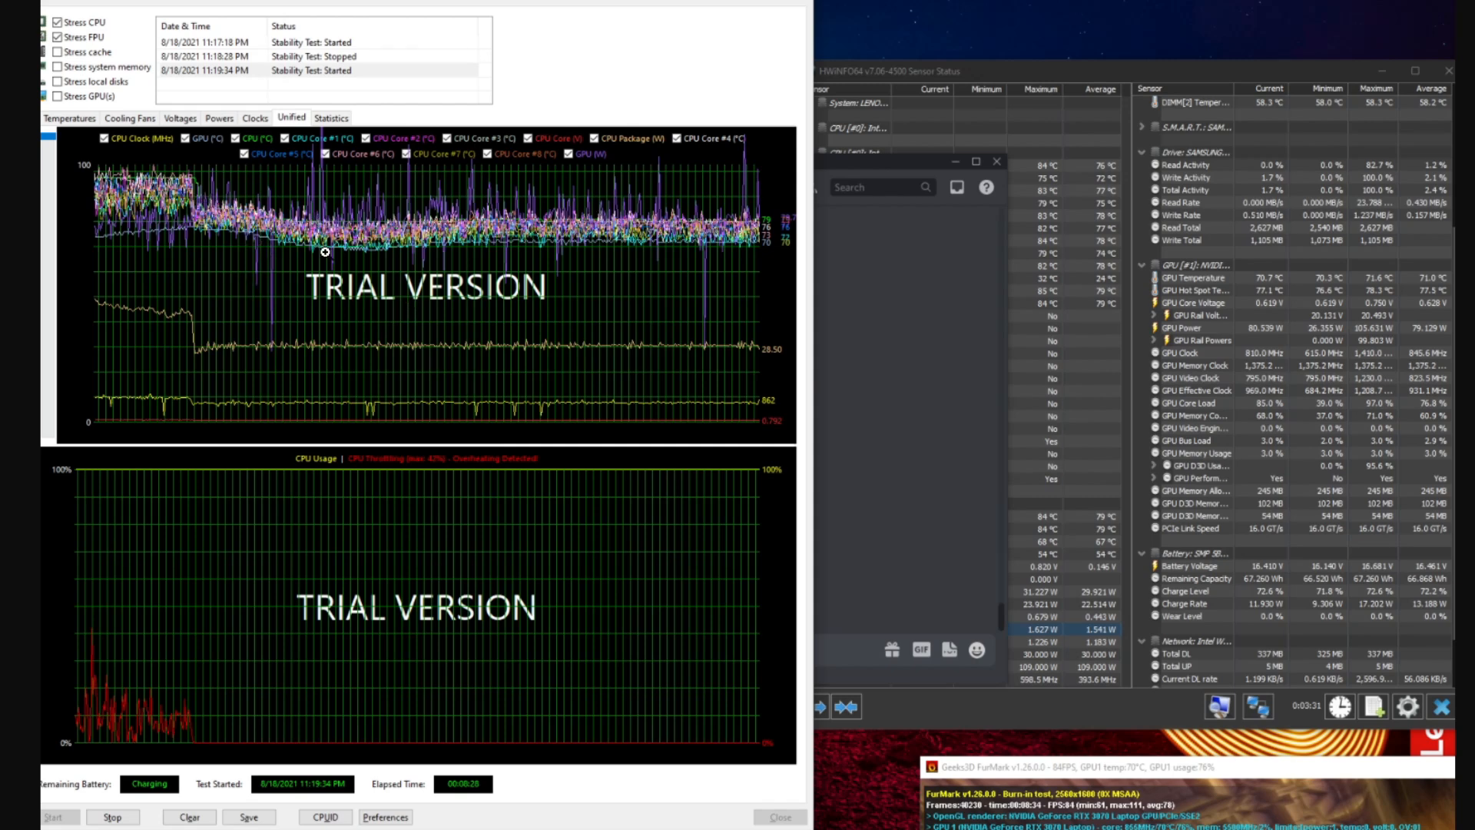
pyautogui.moveTo(518, 246)
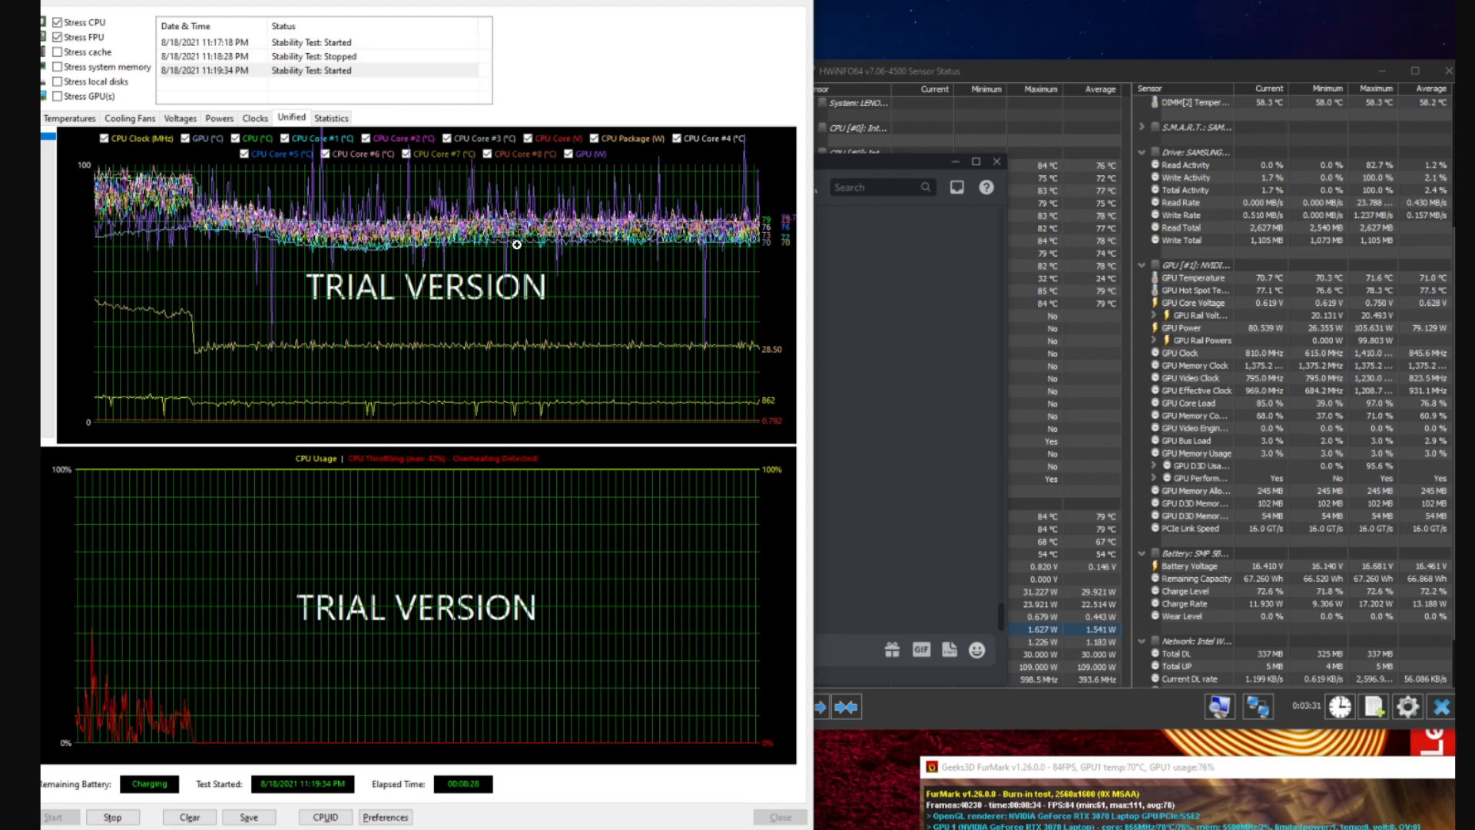
pyautogui.moveTo(544, 251)
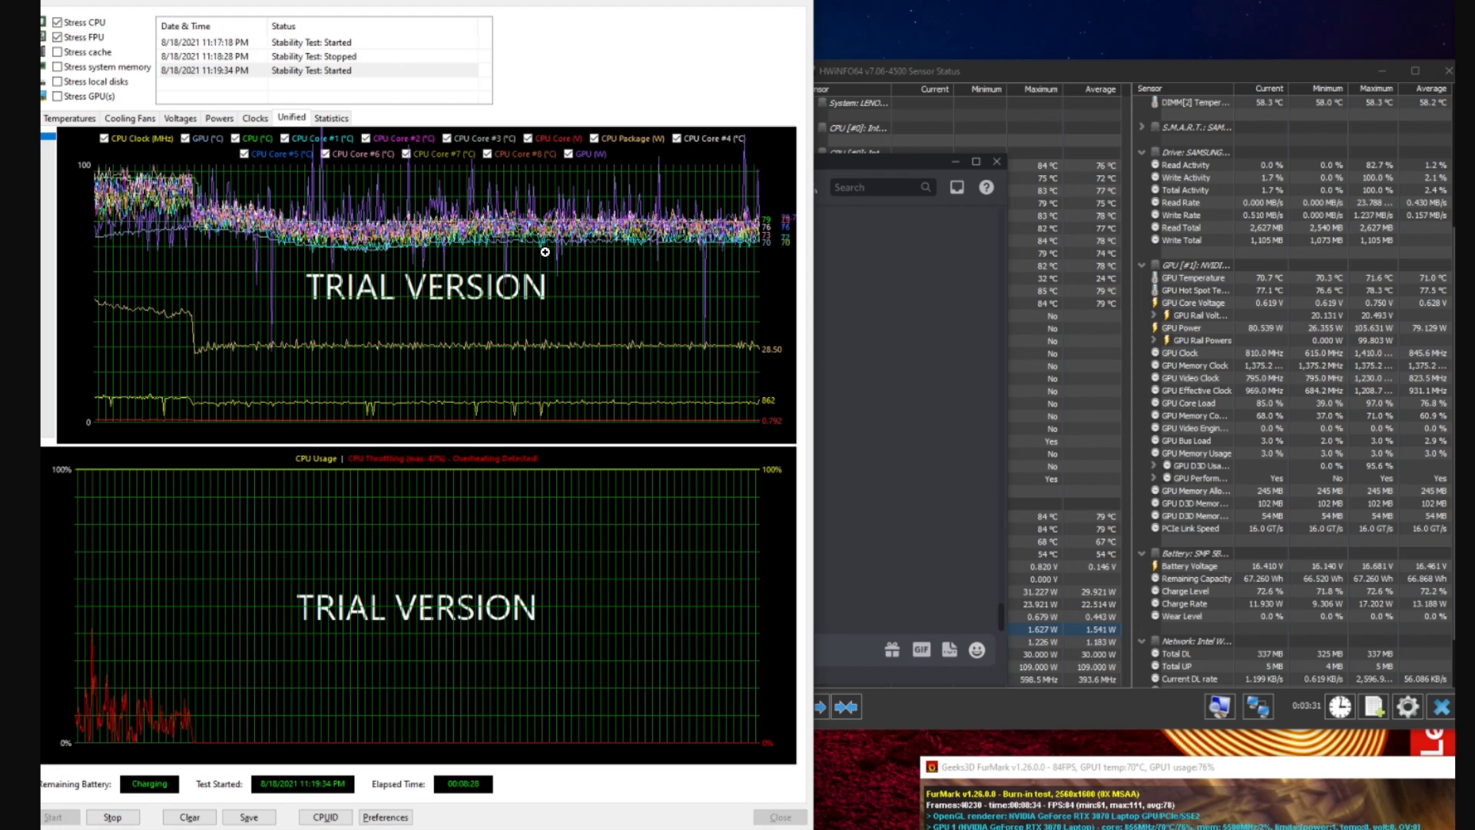
pyautogui.moveTo(438, 347)
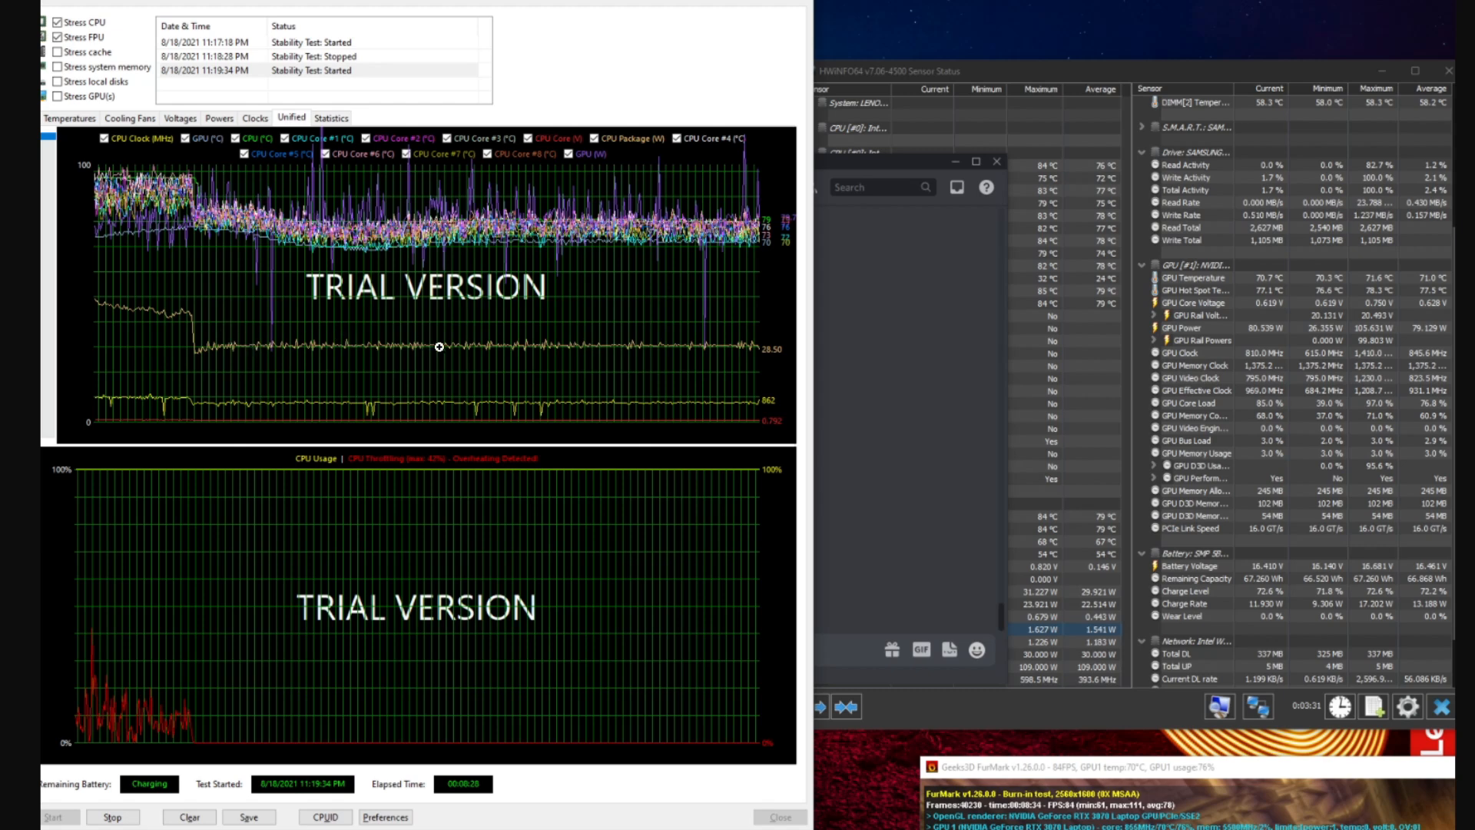
pyautogui.moveTo(283, 374)
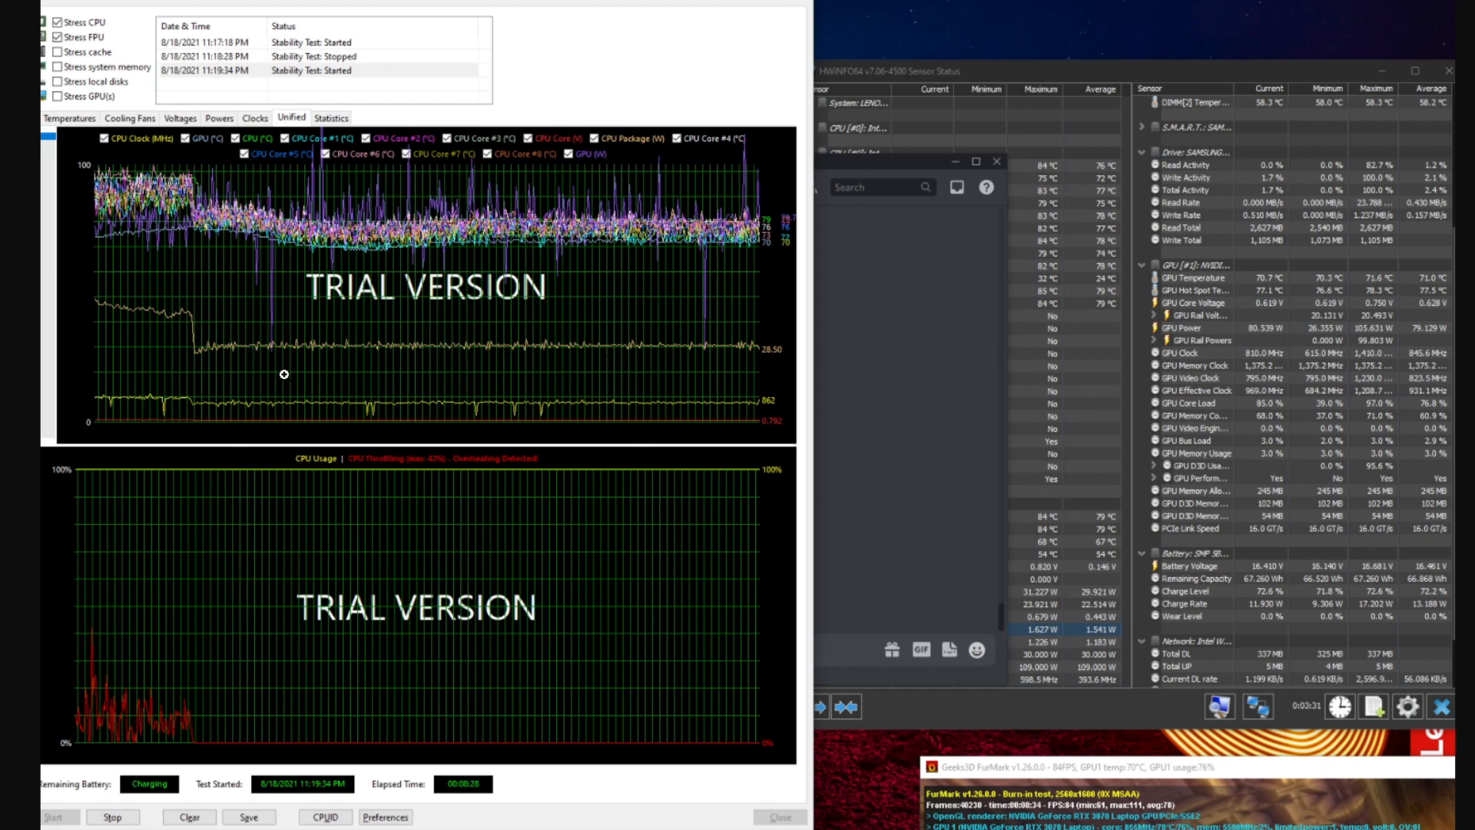
pyautogui.moveTo(411, 319)
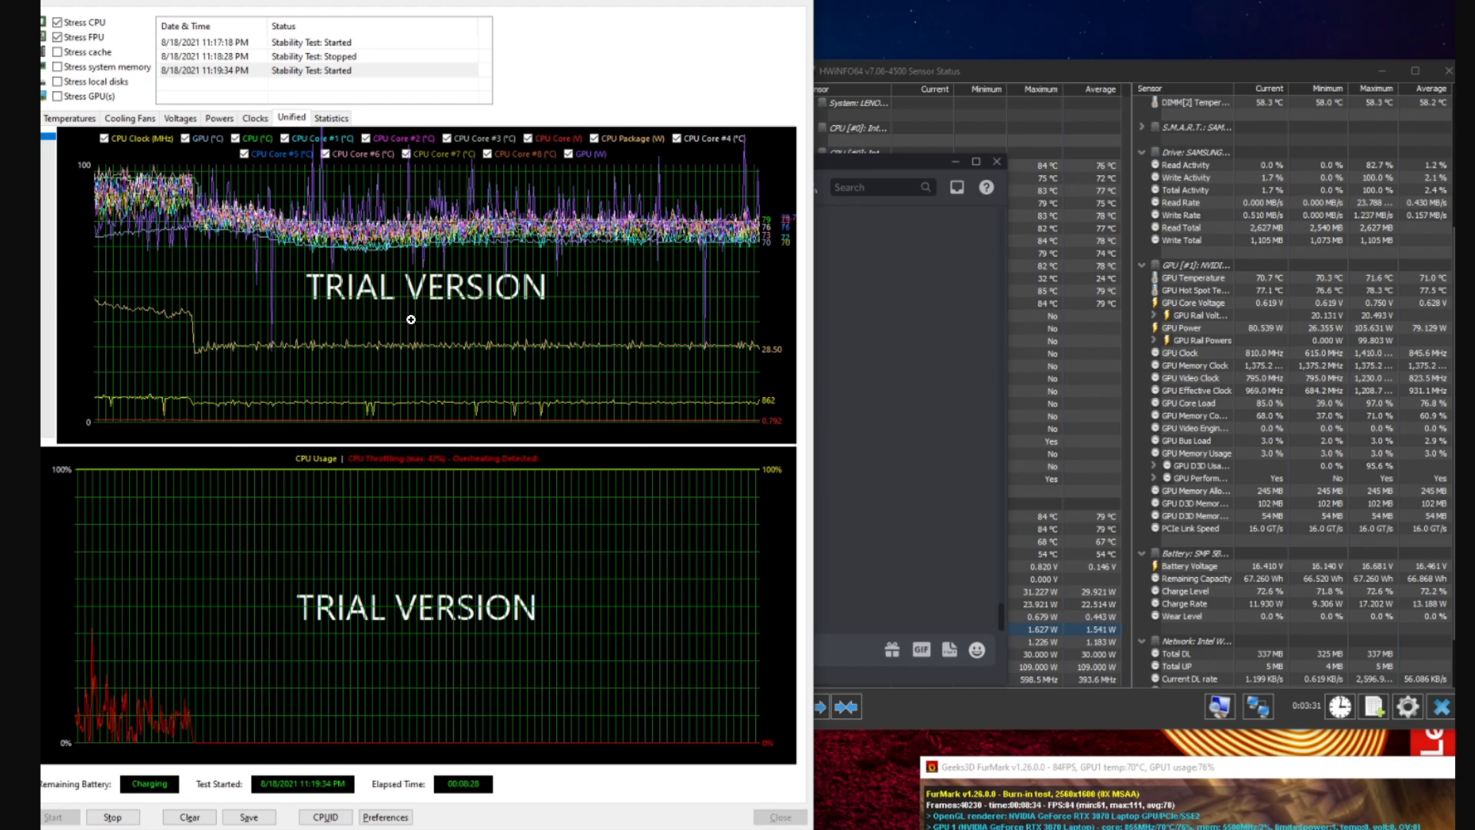
pyautogui.moveTo(380, 358)
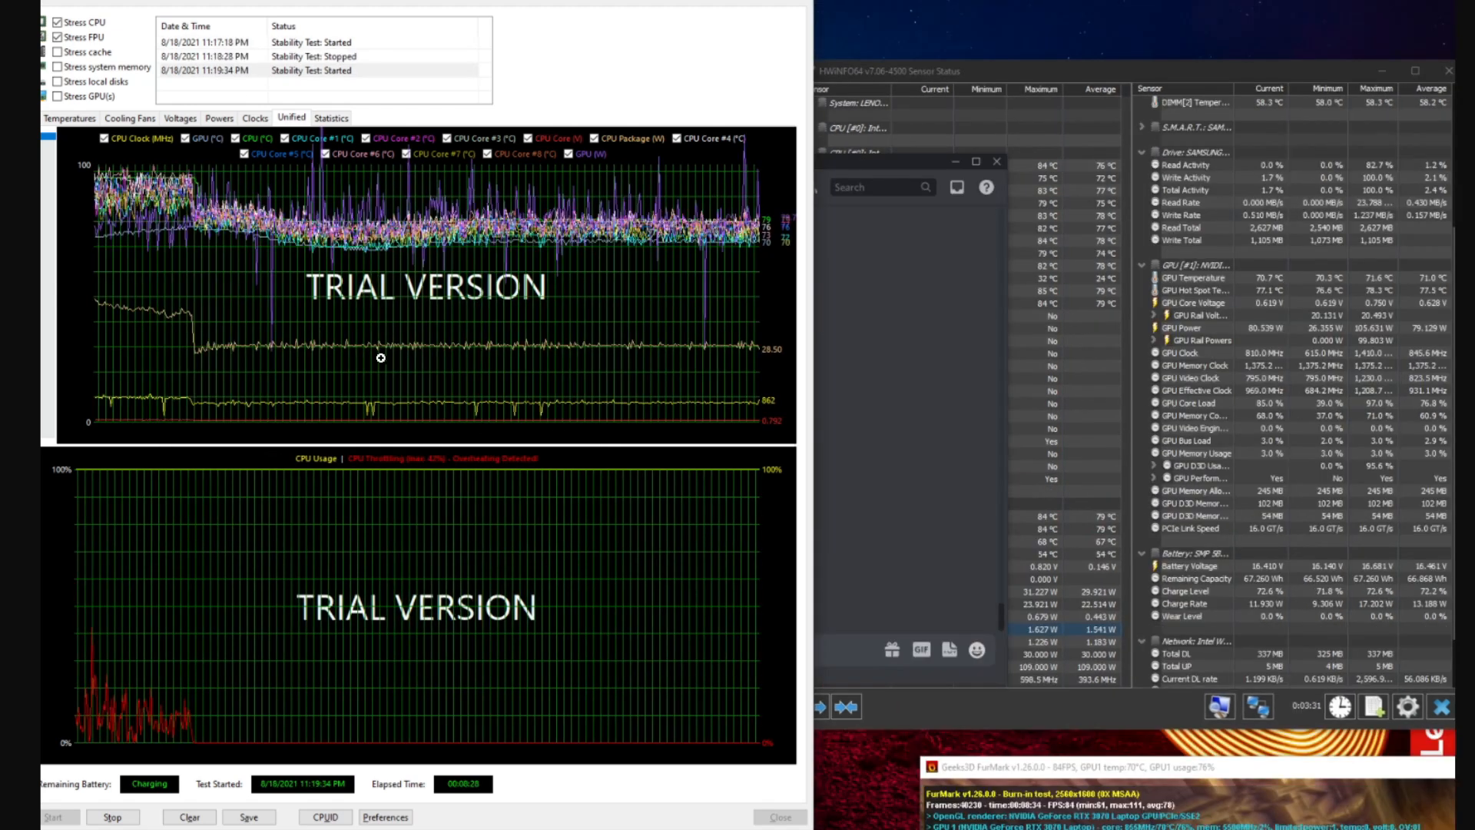
pyautogui.moveTo(661, 357)
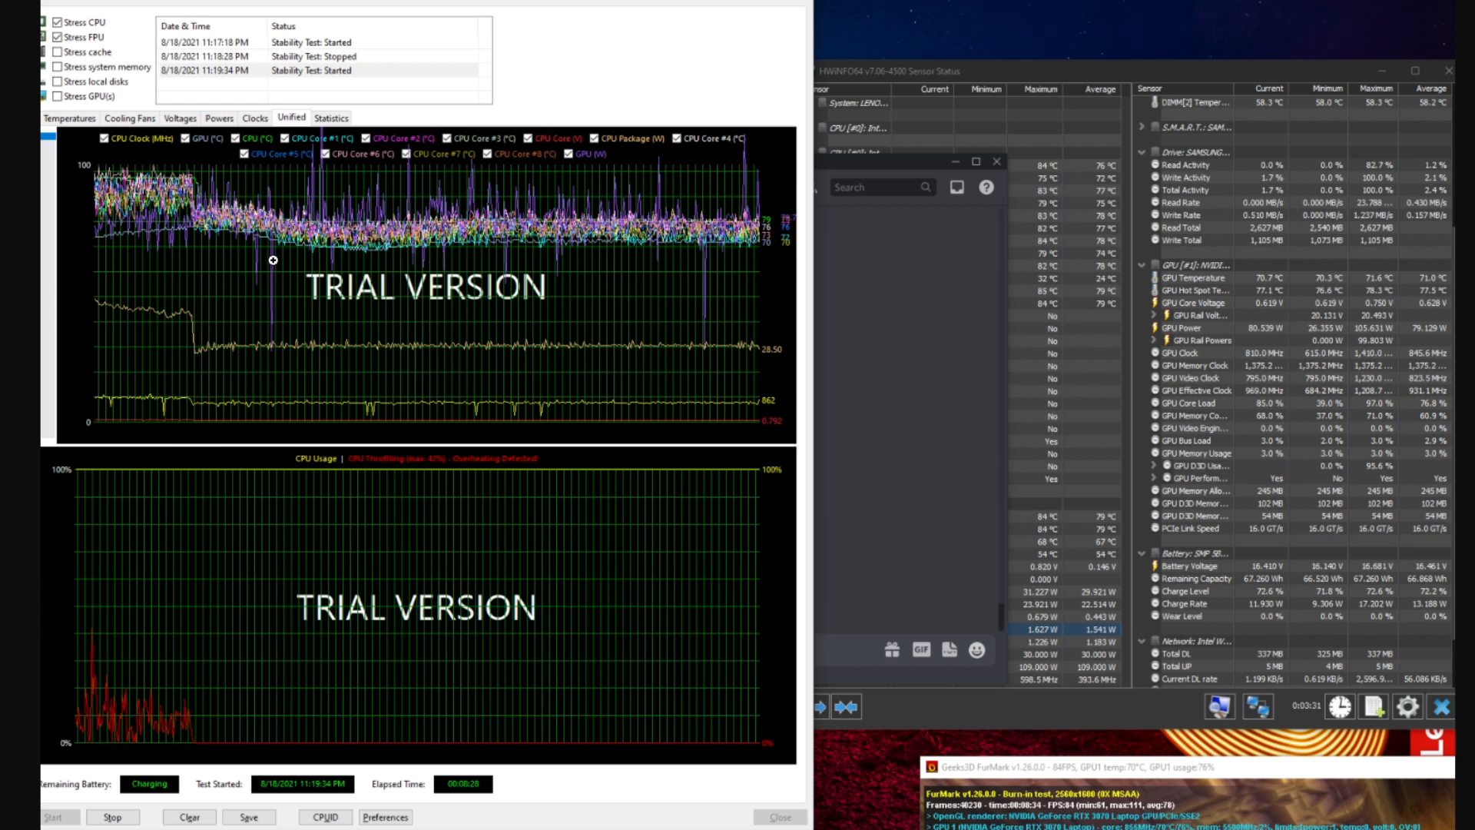
pyautogui.moveTo(523, 463)
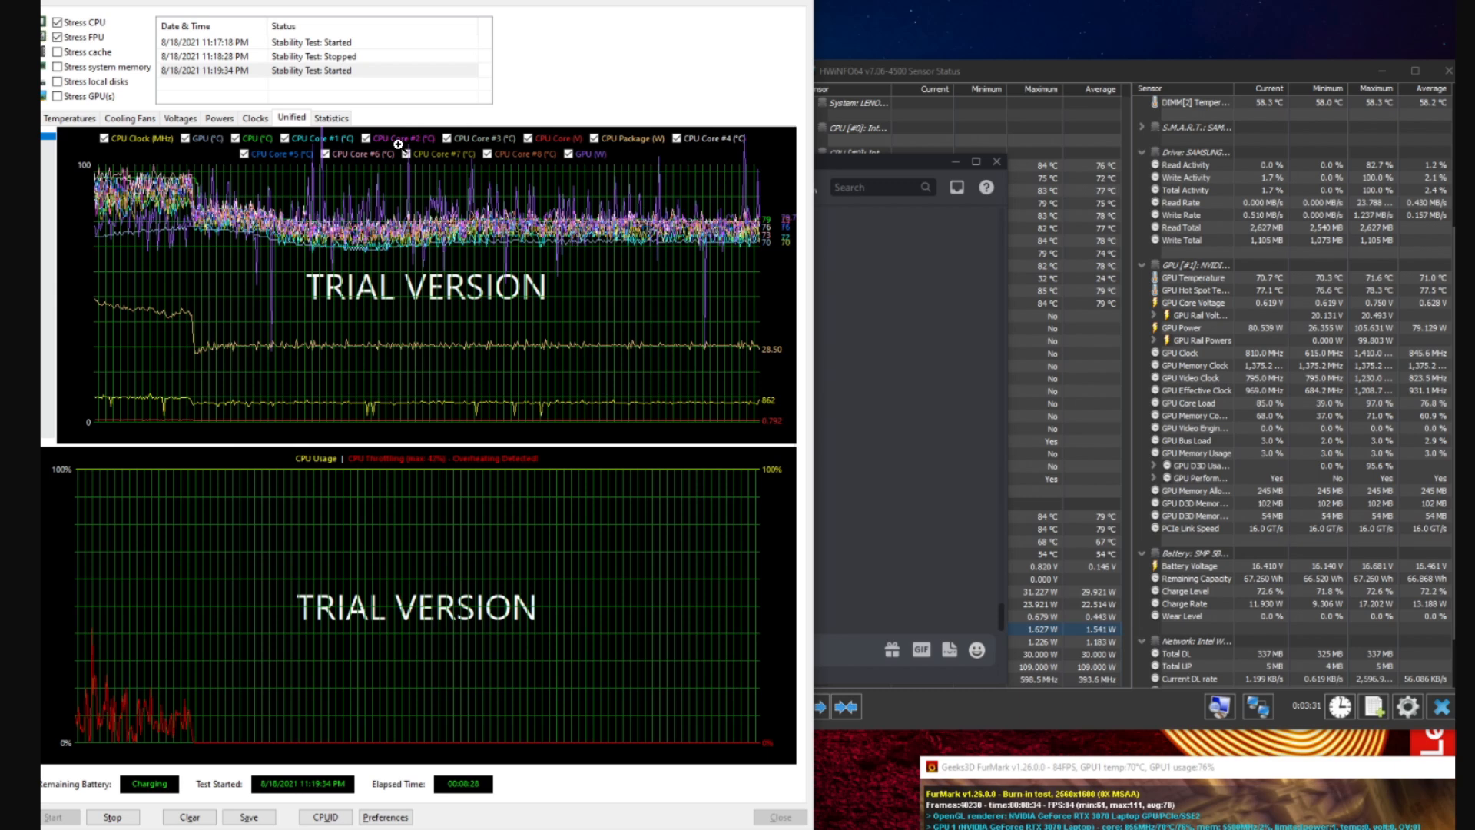
pyautogui.moveTo(267, 245)
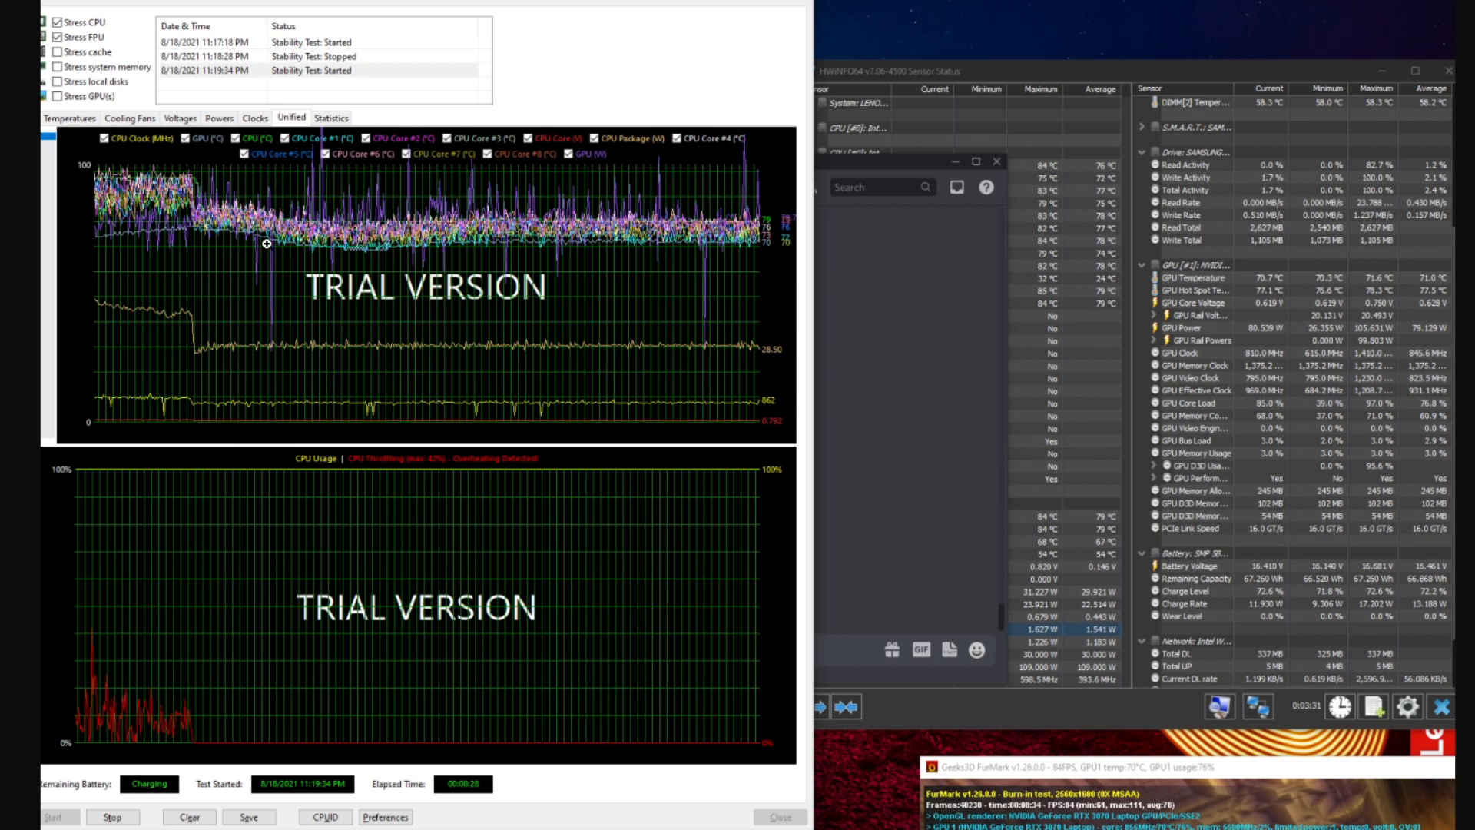
pyautogui.moveTo(269, 245)
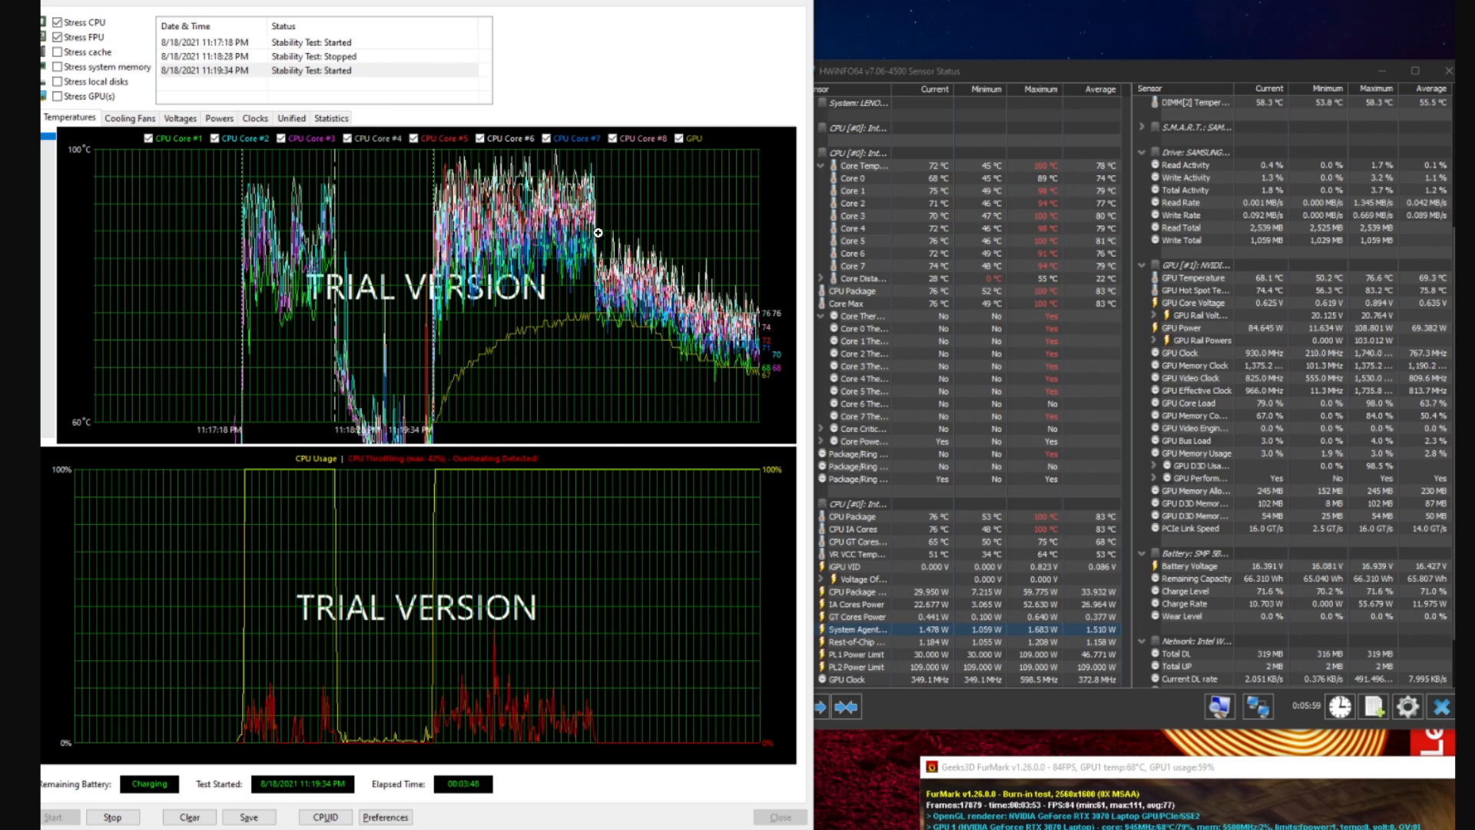
pyautogui.moveTo(805, 342)
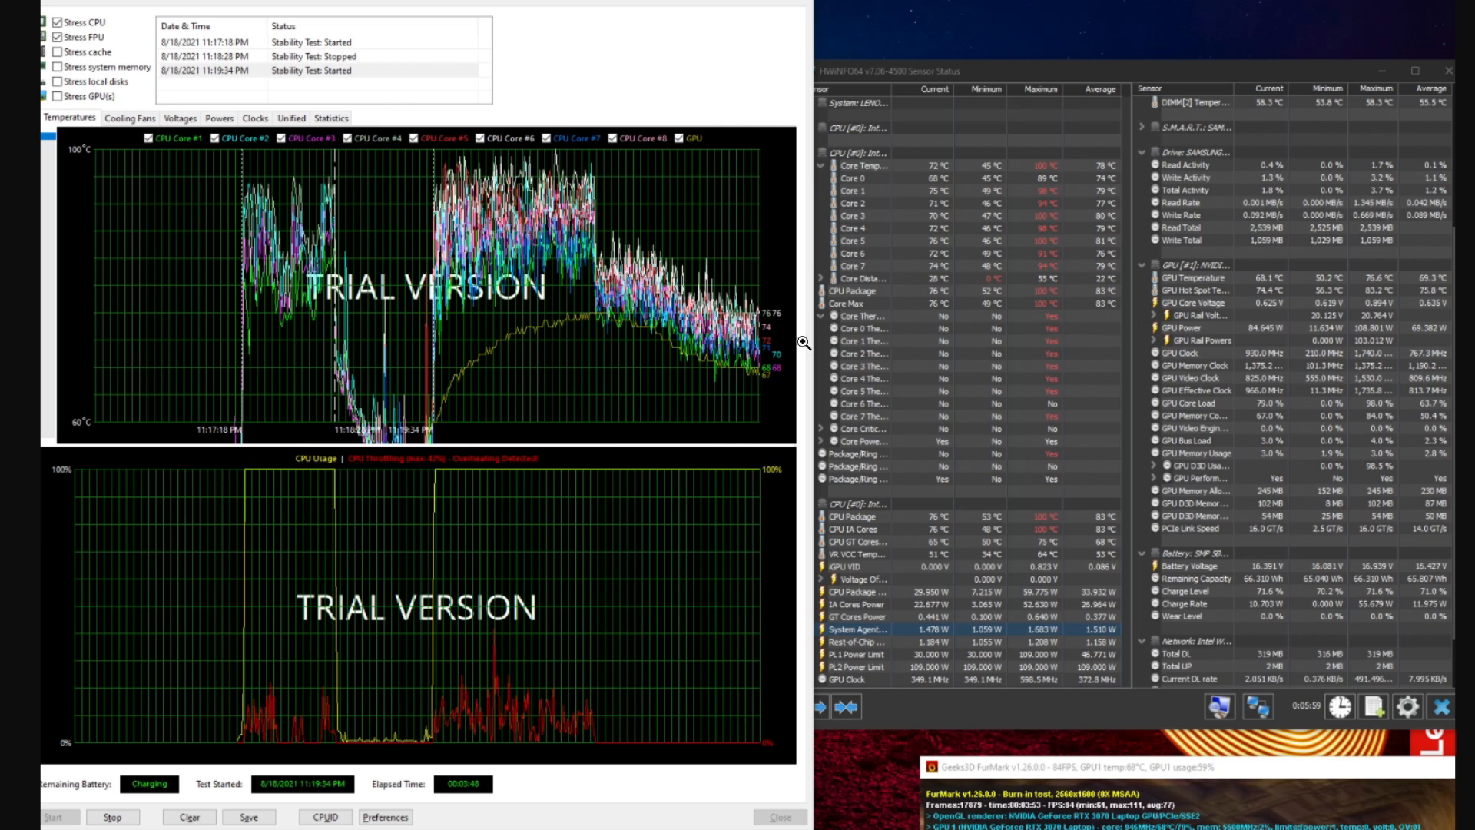
pyautogui.moveTo(680, 501)
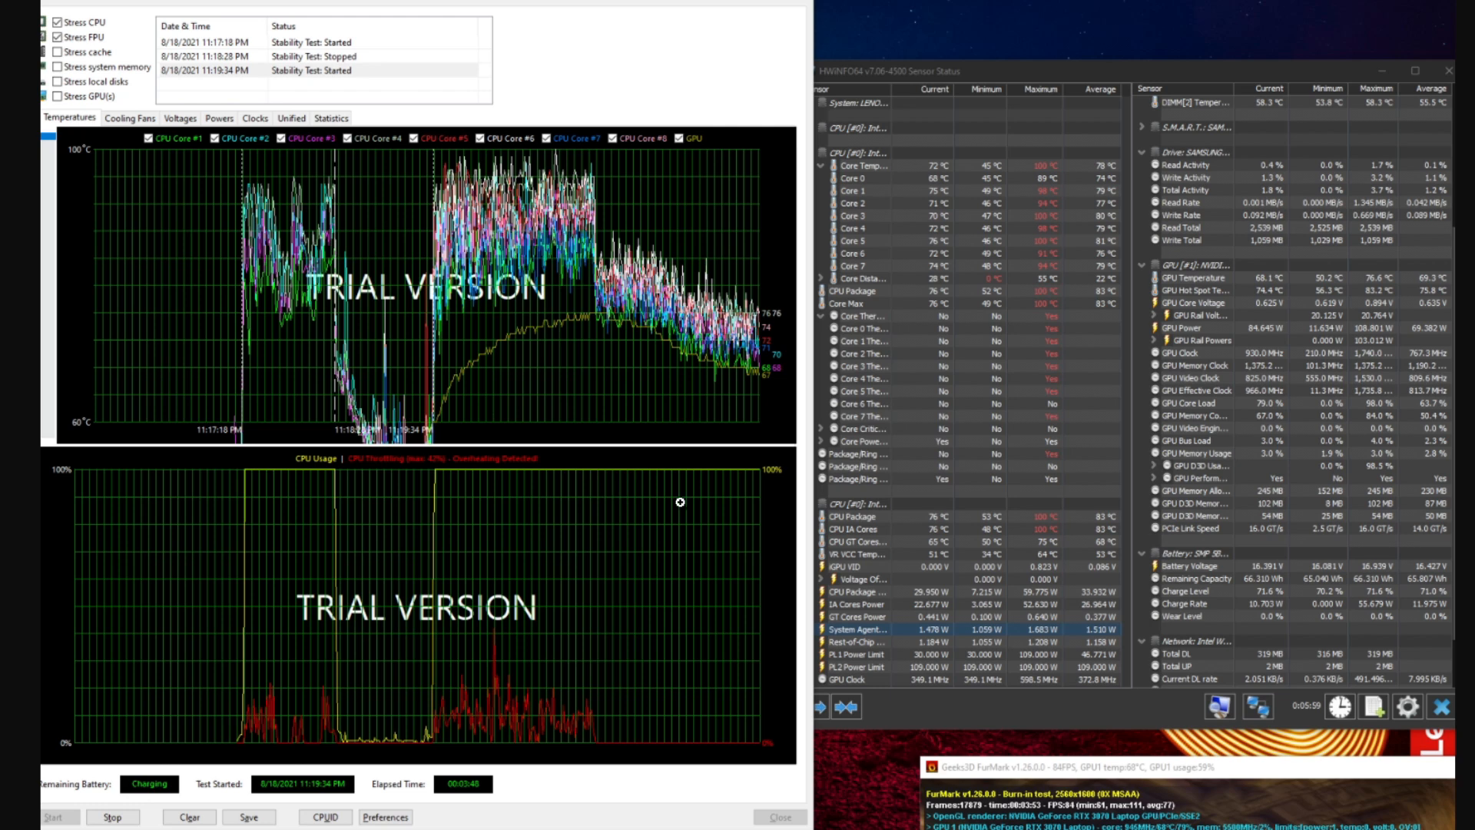
pyautogui.moveTo(686, 563)
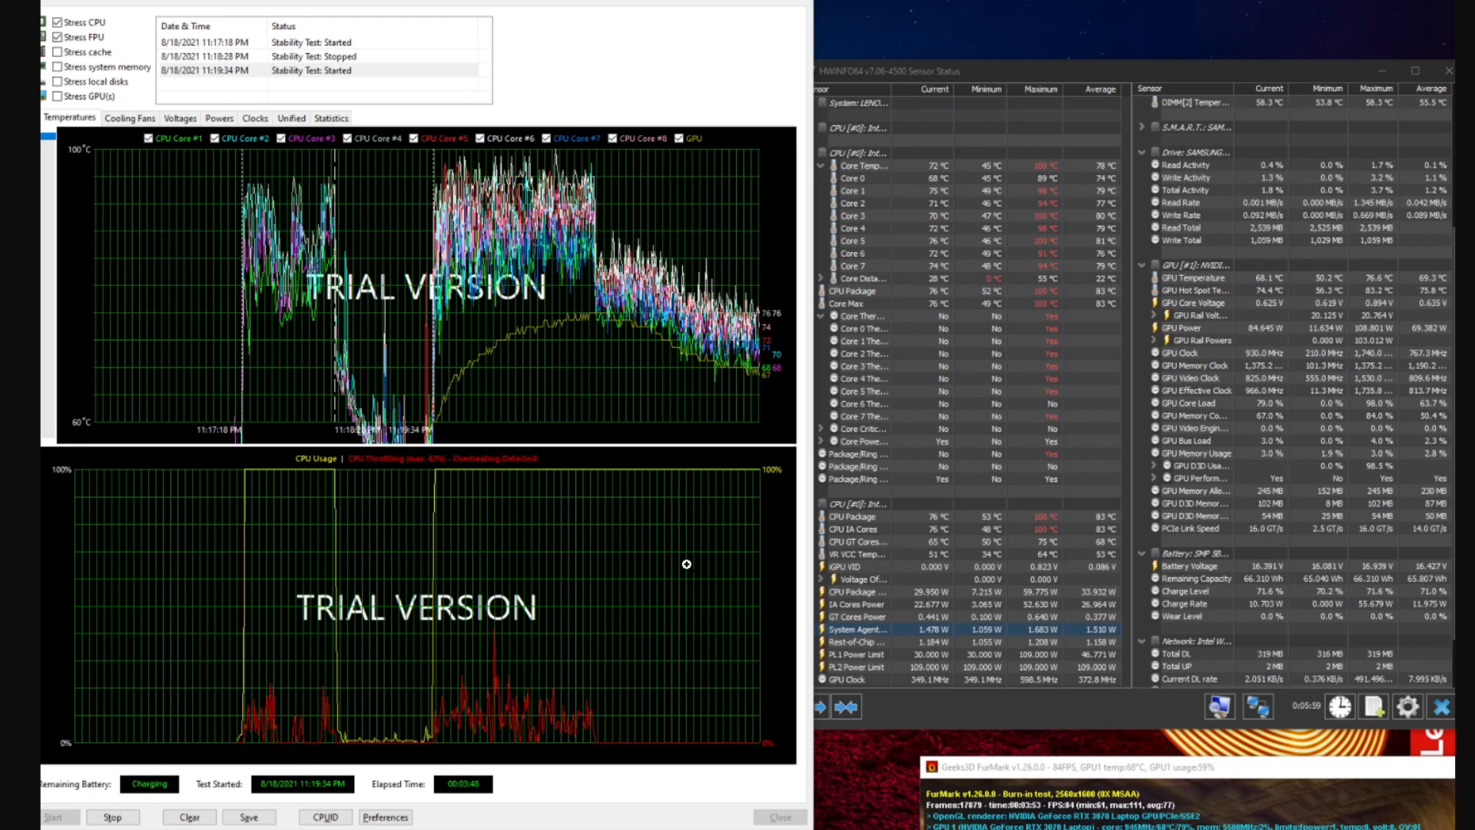
pyautogui.moveTo(523, 655)
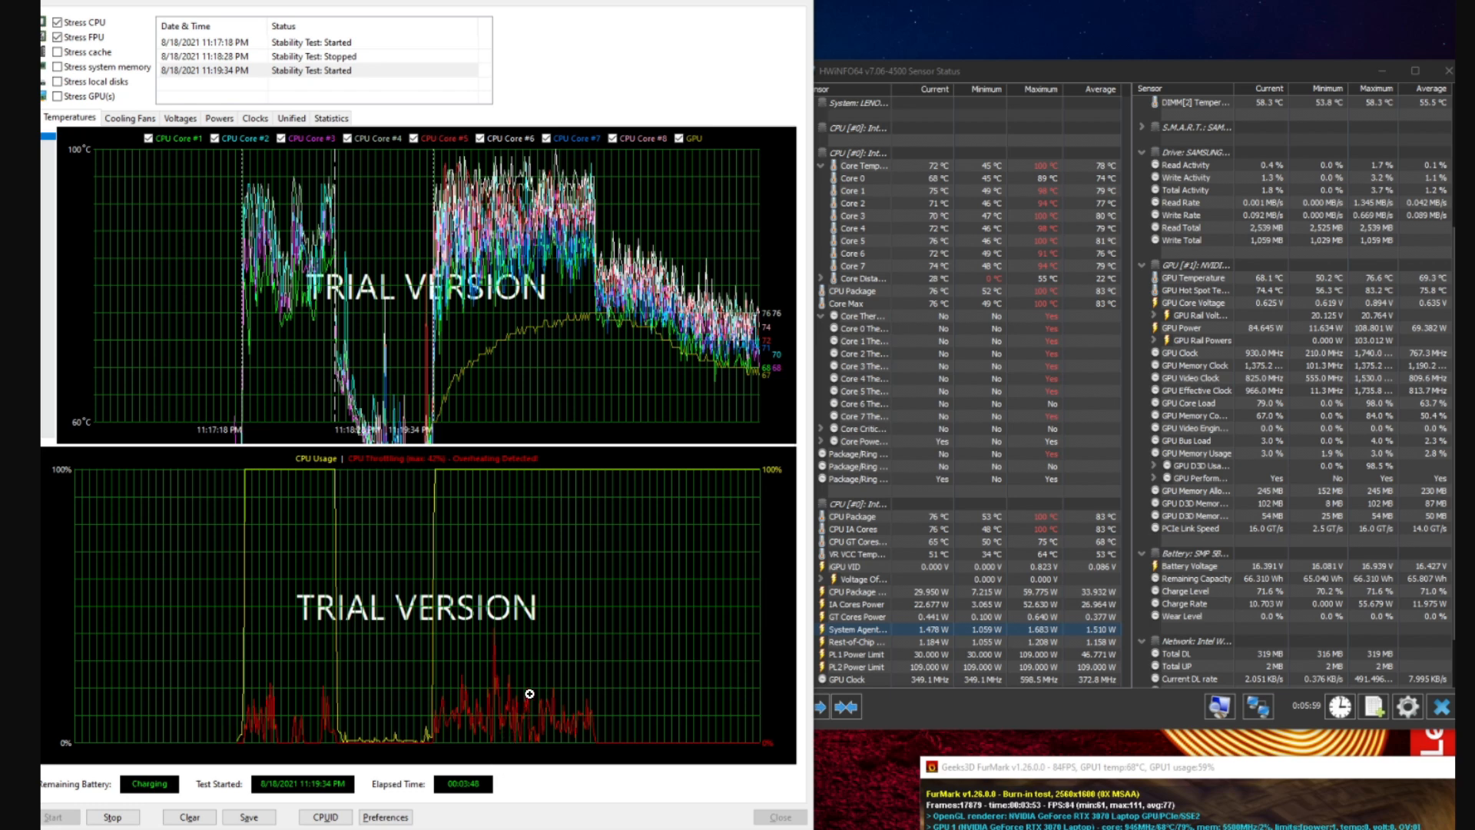
pyautogui.moveTo(489, 709)
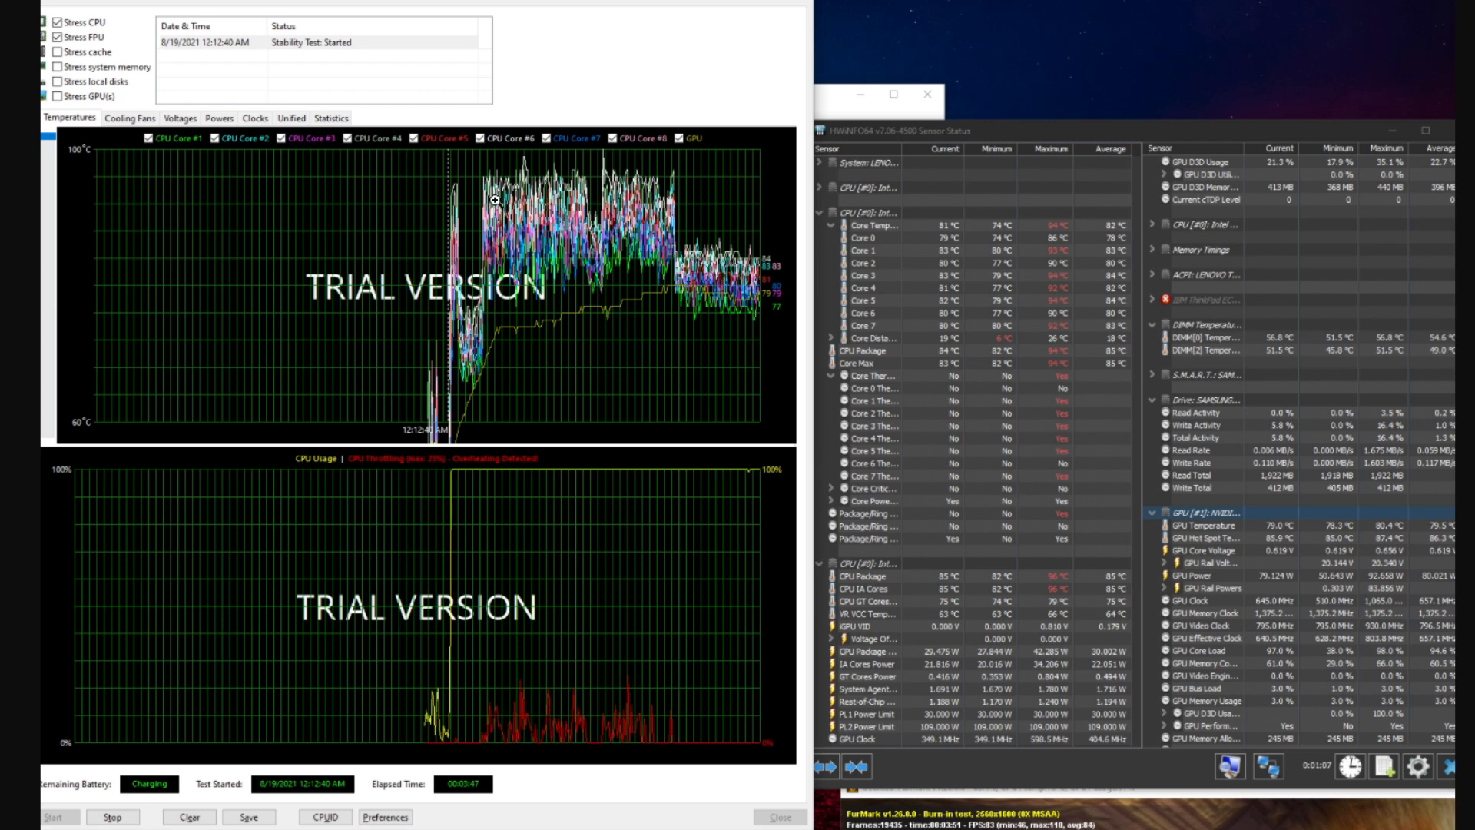
pyautogui.moveTo(722, 313)
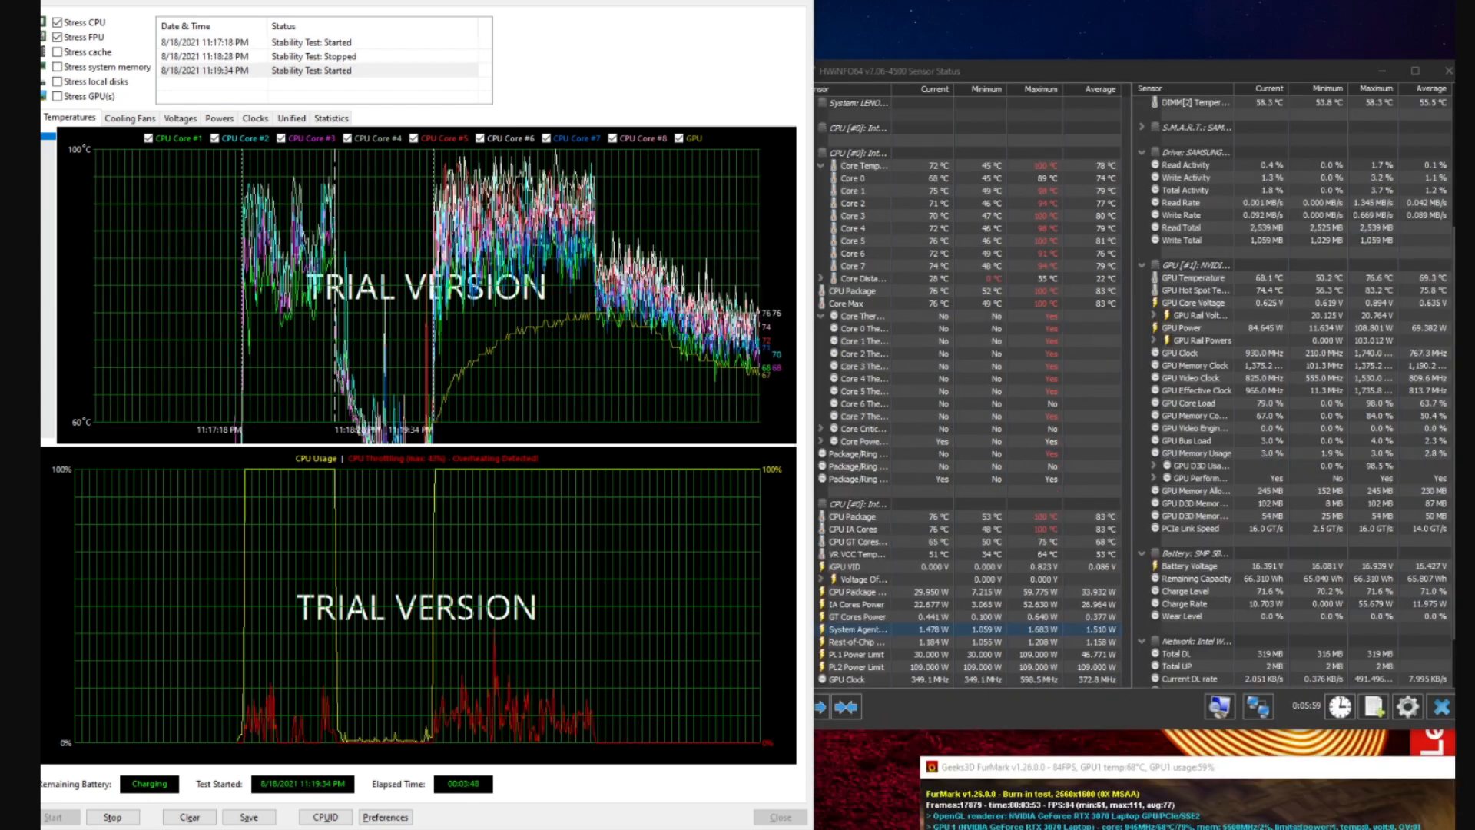
pyautogui.moveTo(595, 231)
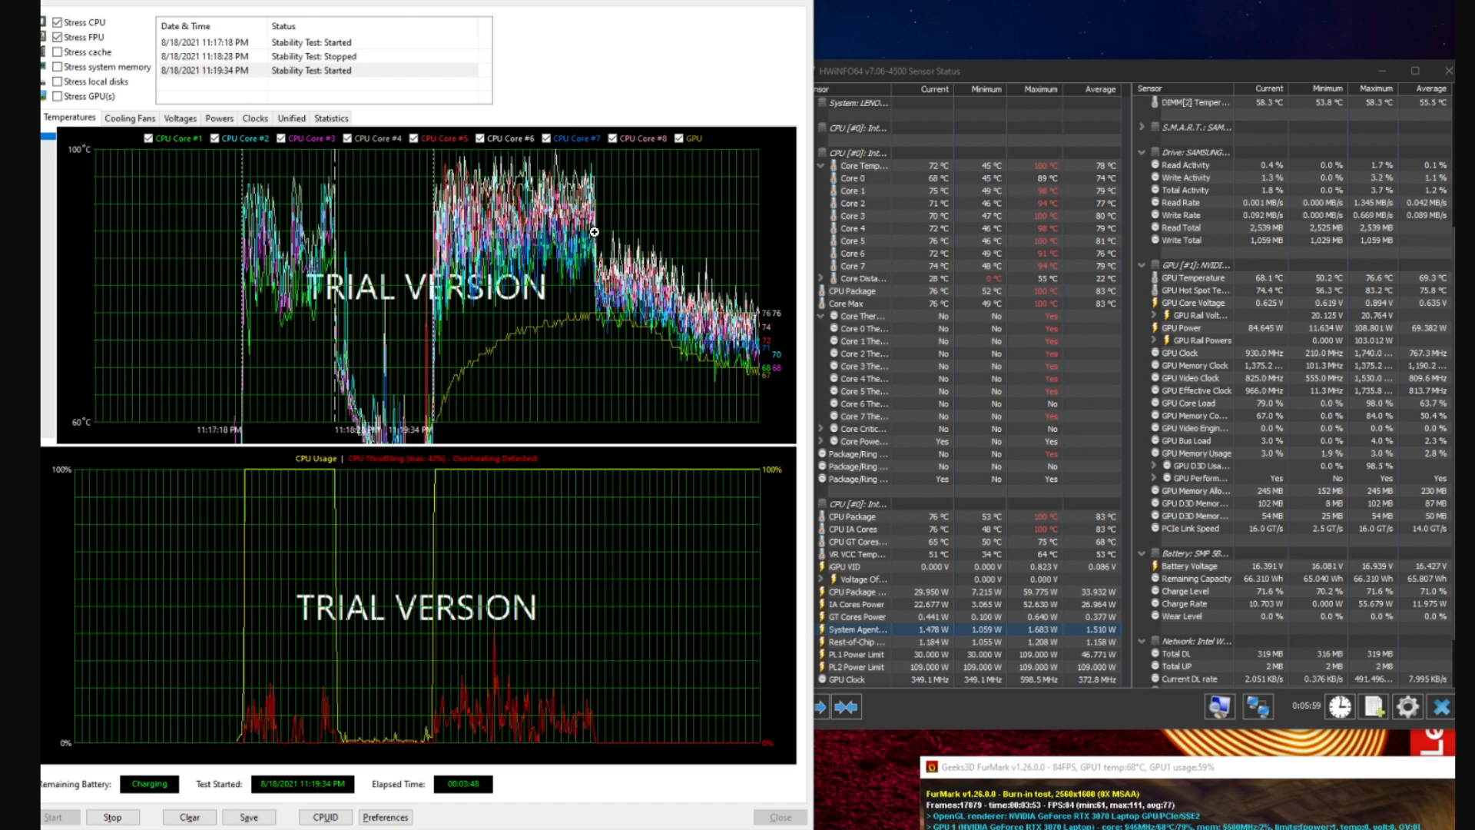
pyautogui.moveTo(627, 240)
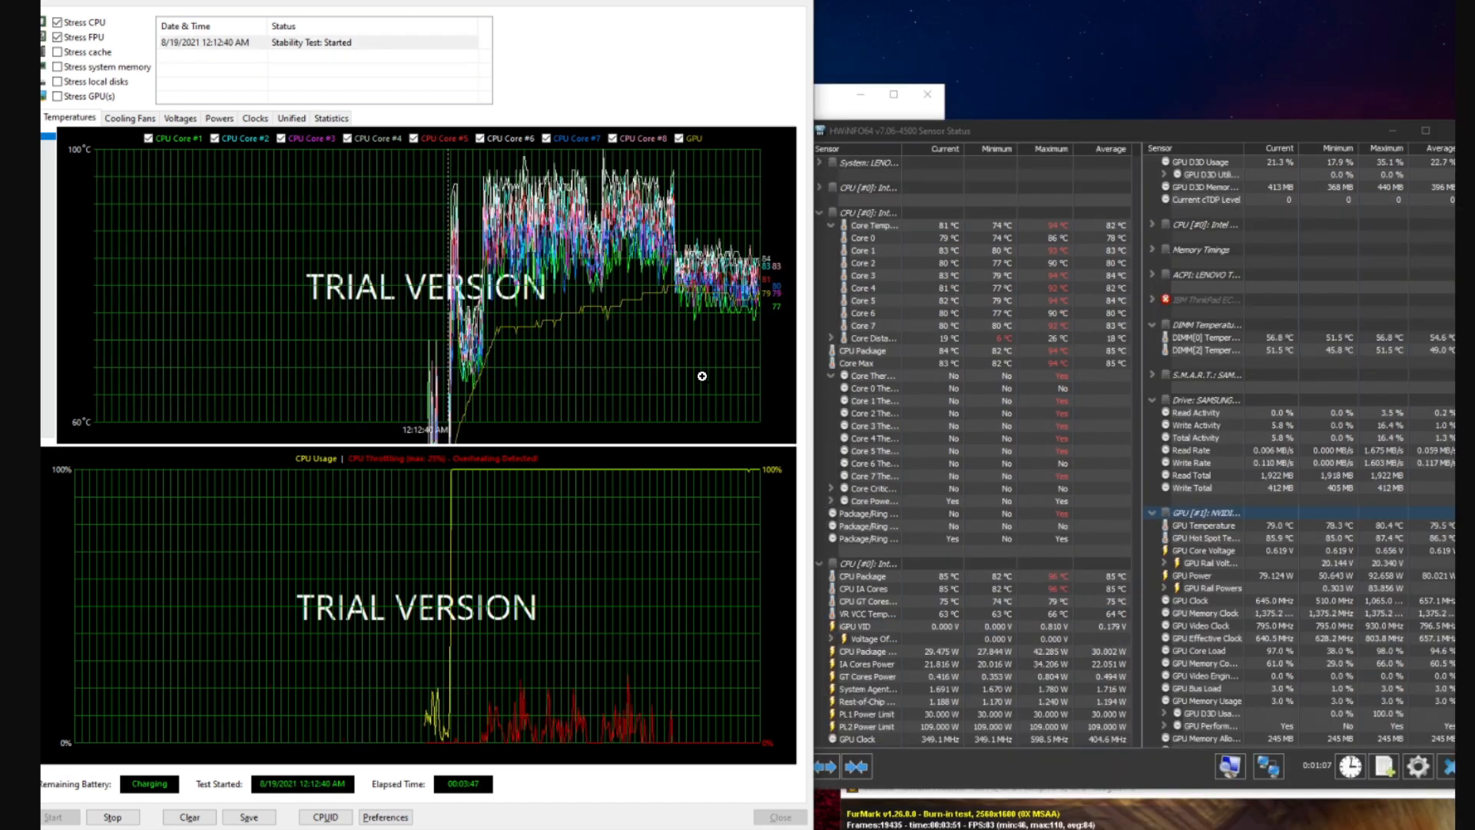
pyautogui.moveTo(756, 346)
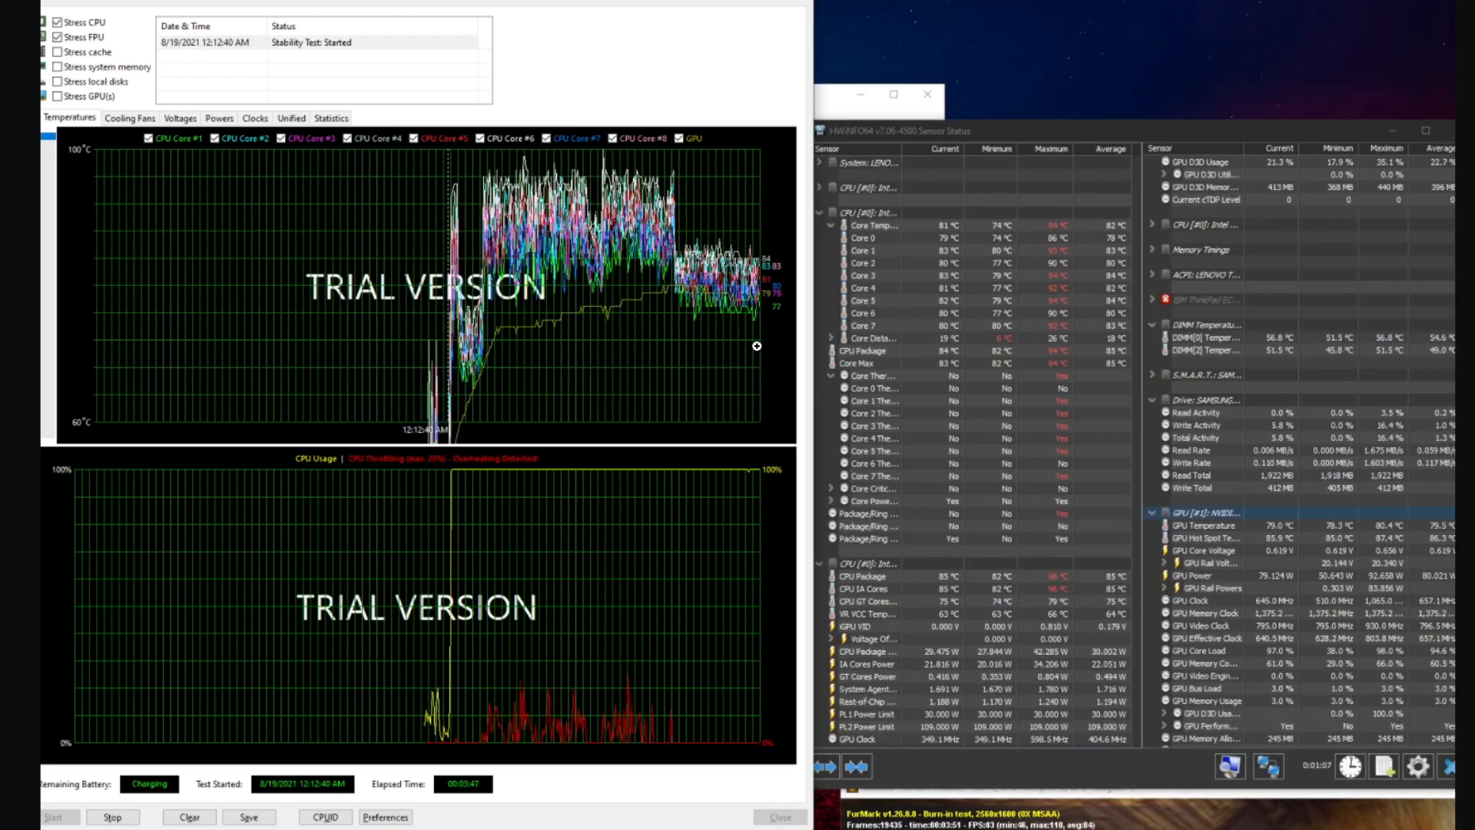
pyautogui.moveTo(750, 274)
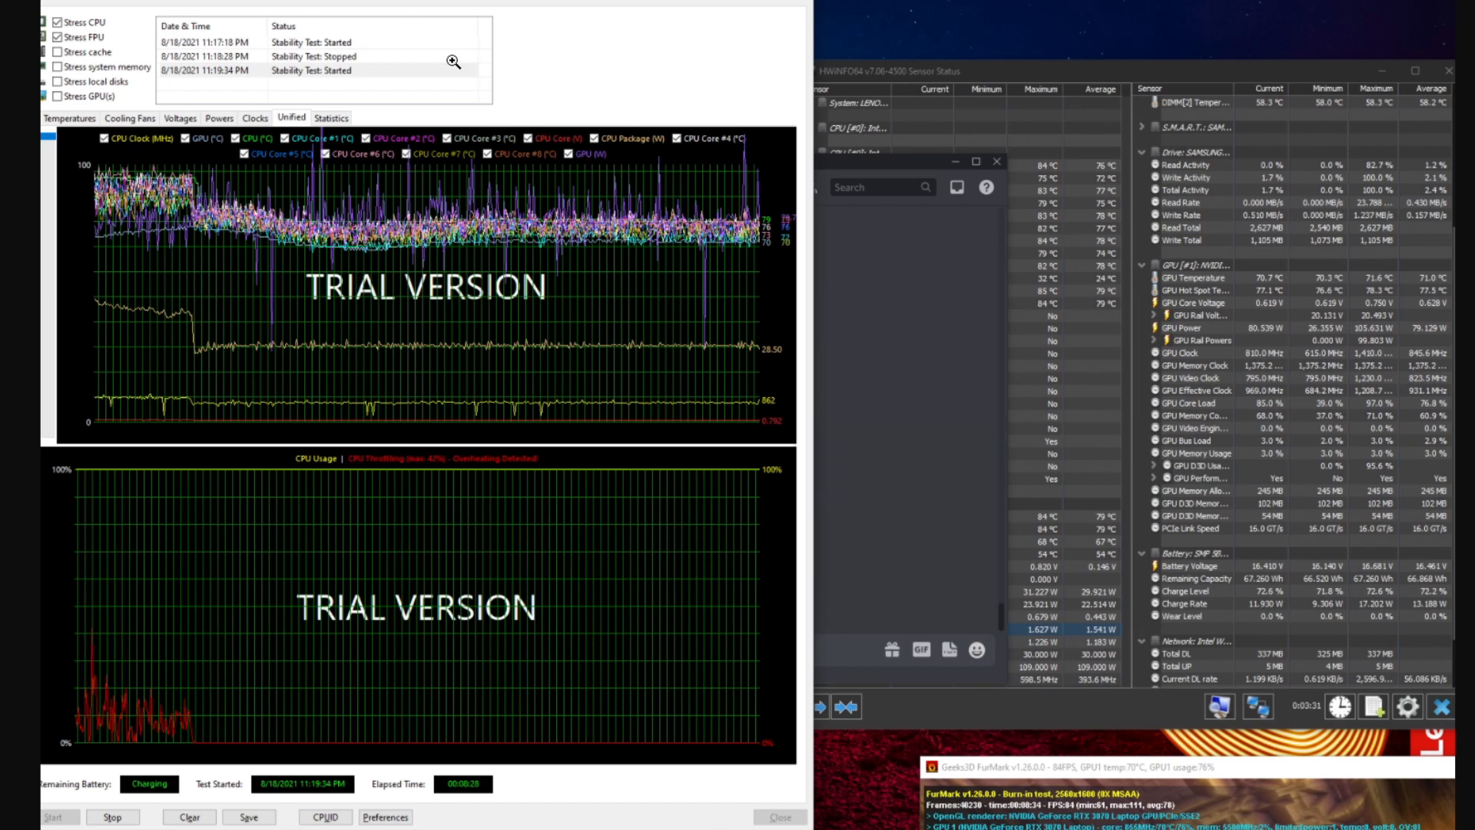
pyautogui.moveTo(713, 502)
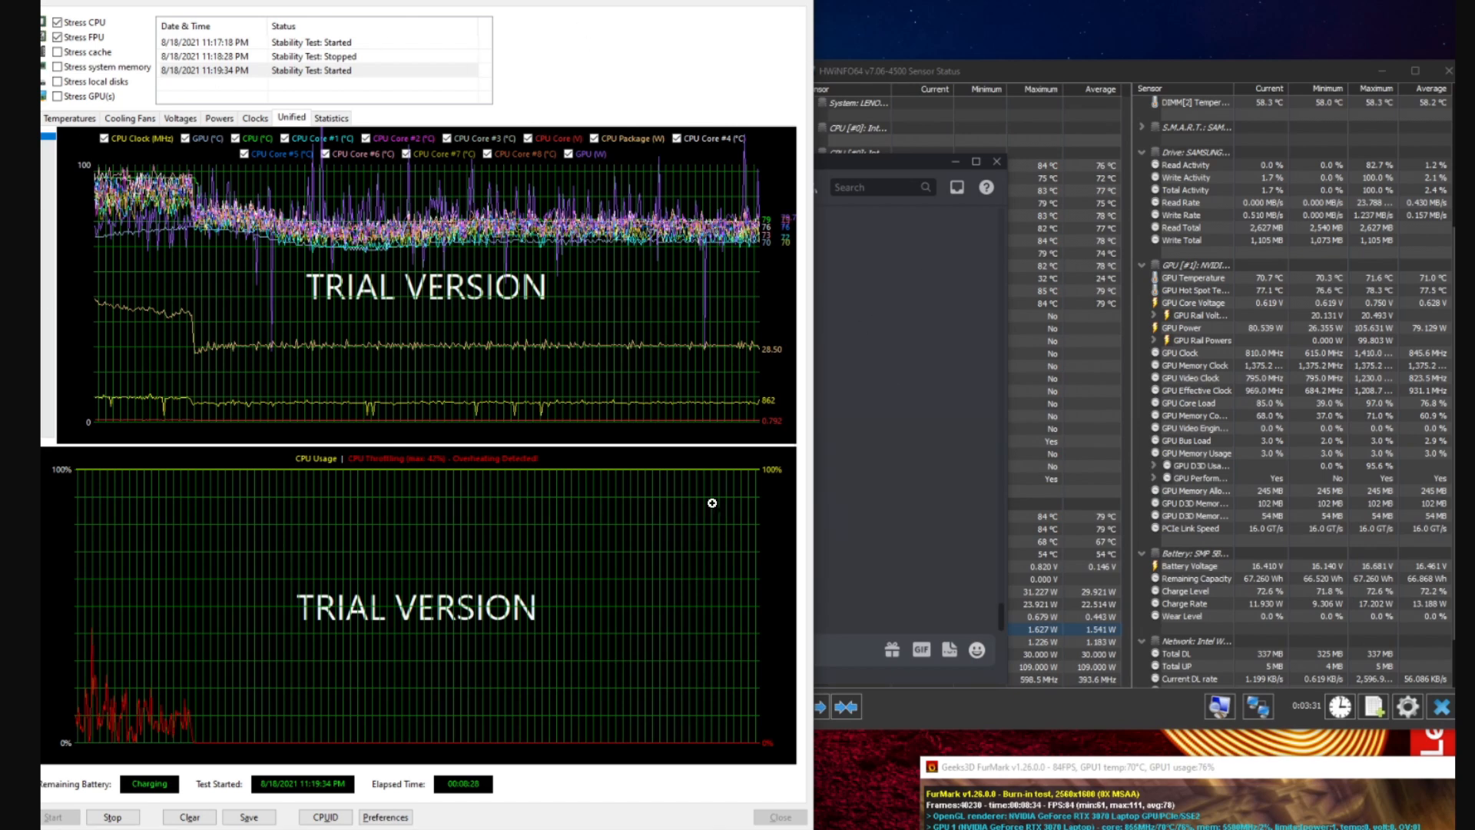
pyautogui.moveTo(792, 218)
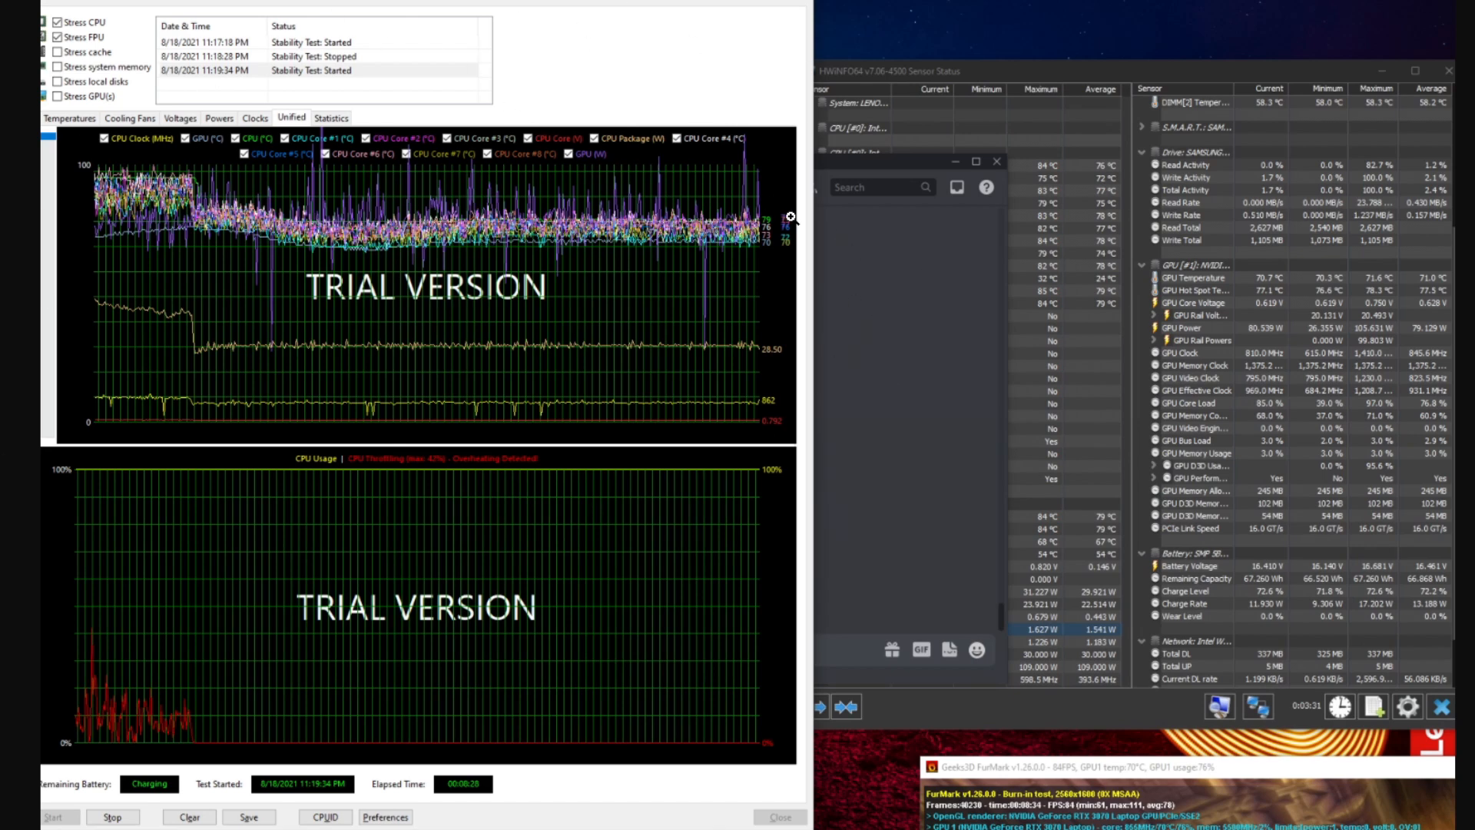
pyautogui.moveTo(597, 291)
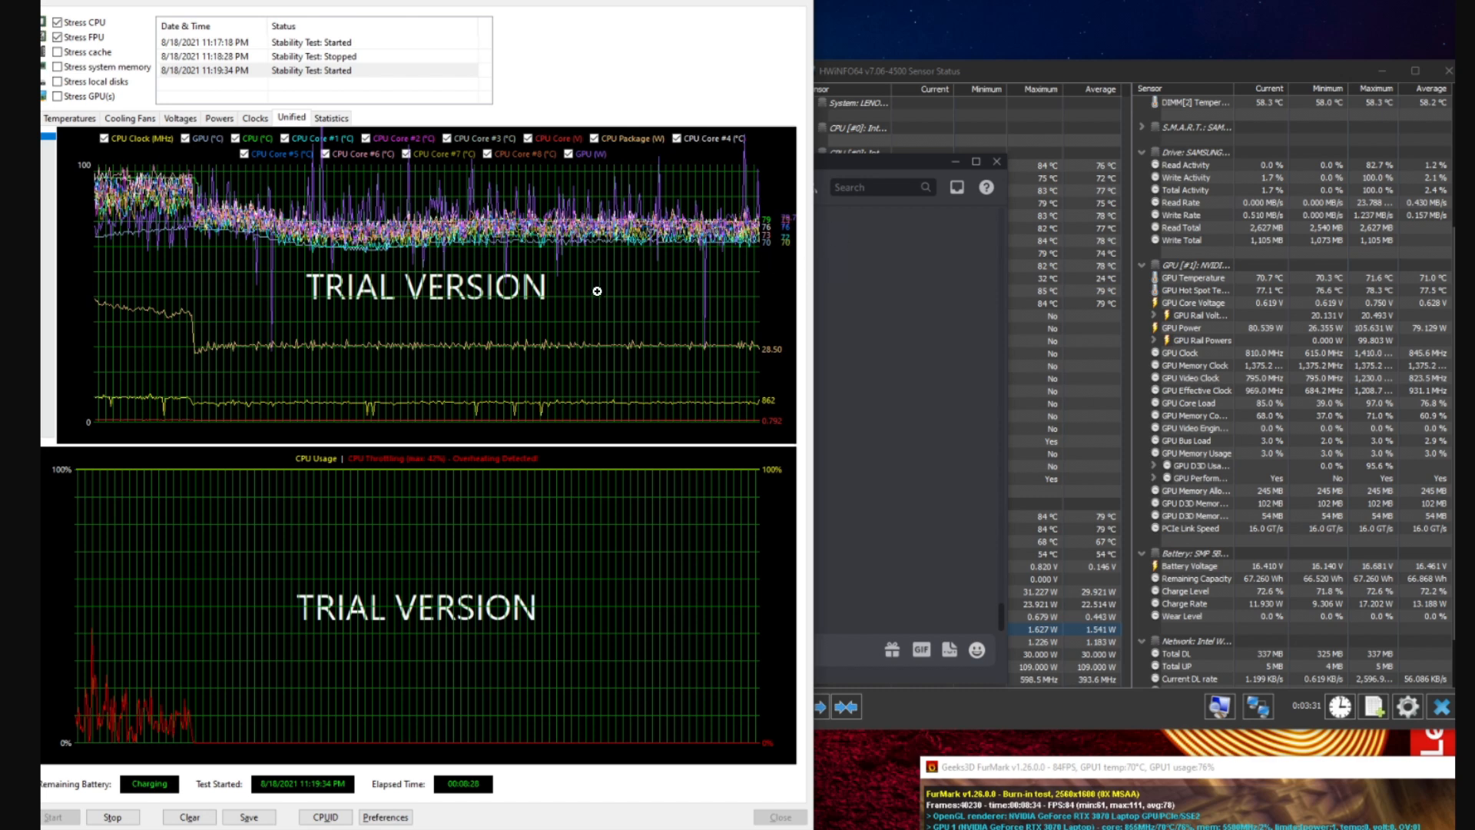
pyautogui.moveTo(825, 255)
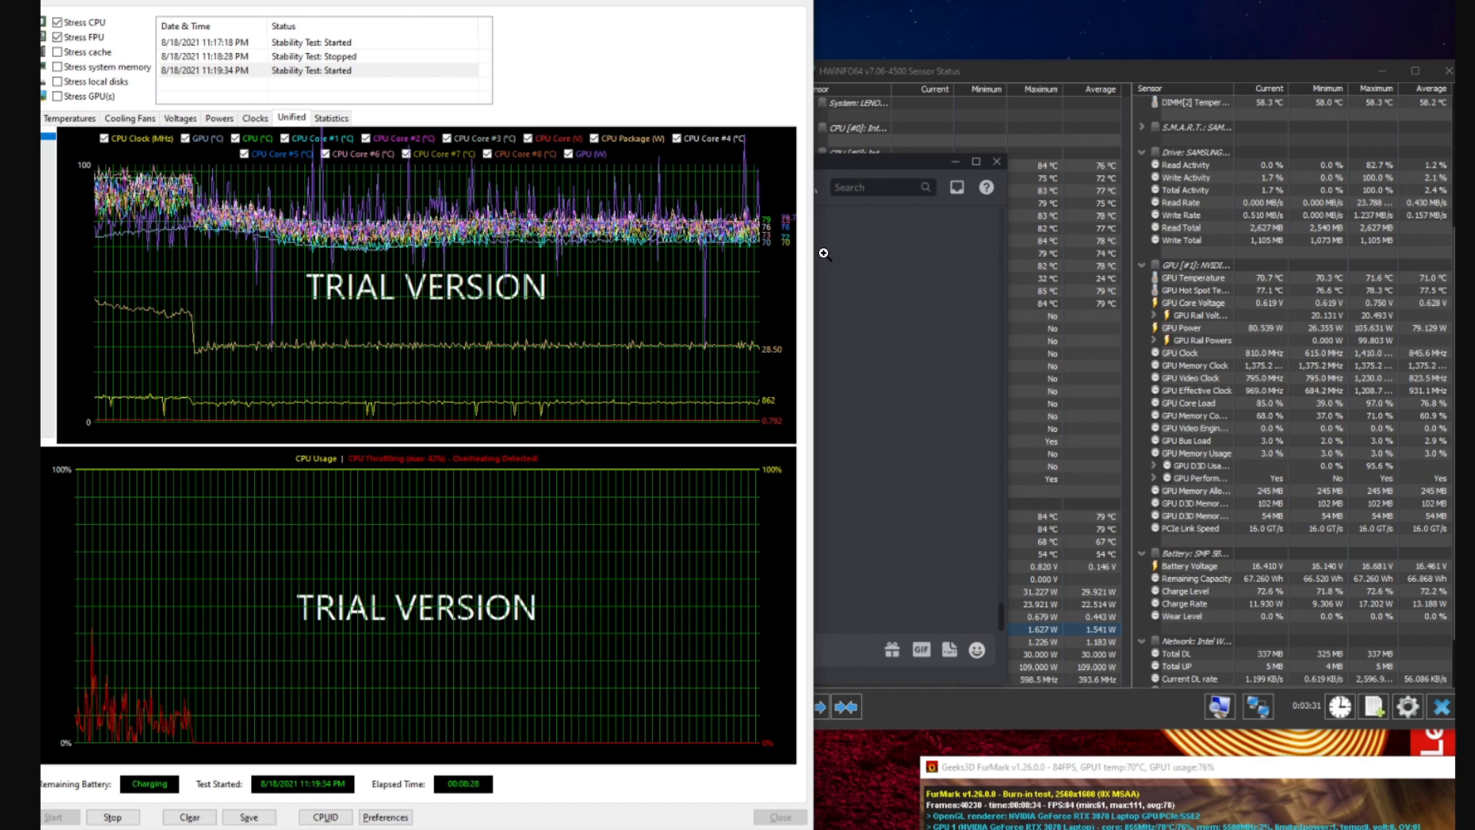
pyautogui.moveTo(809, 240)
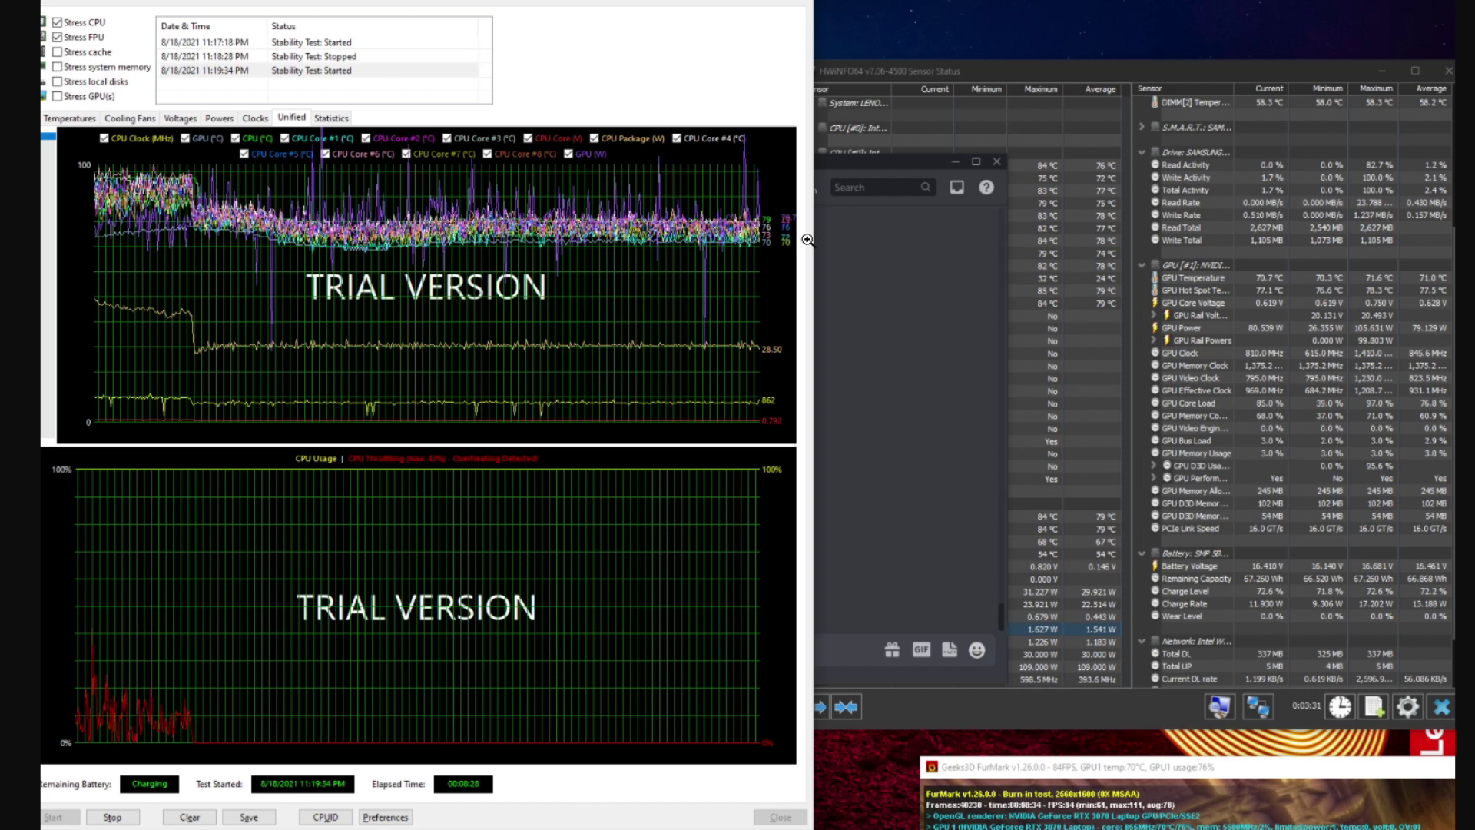
pyautogui.moveTo(1204, 311)
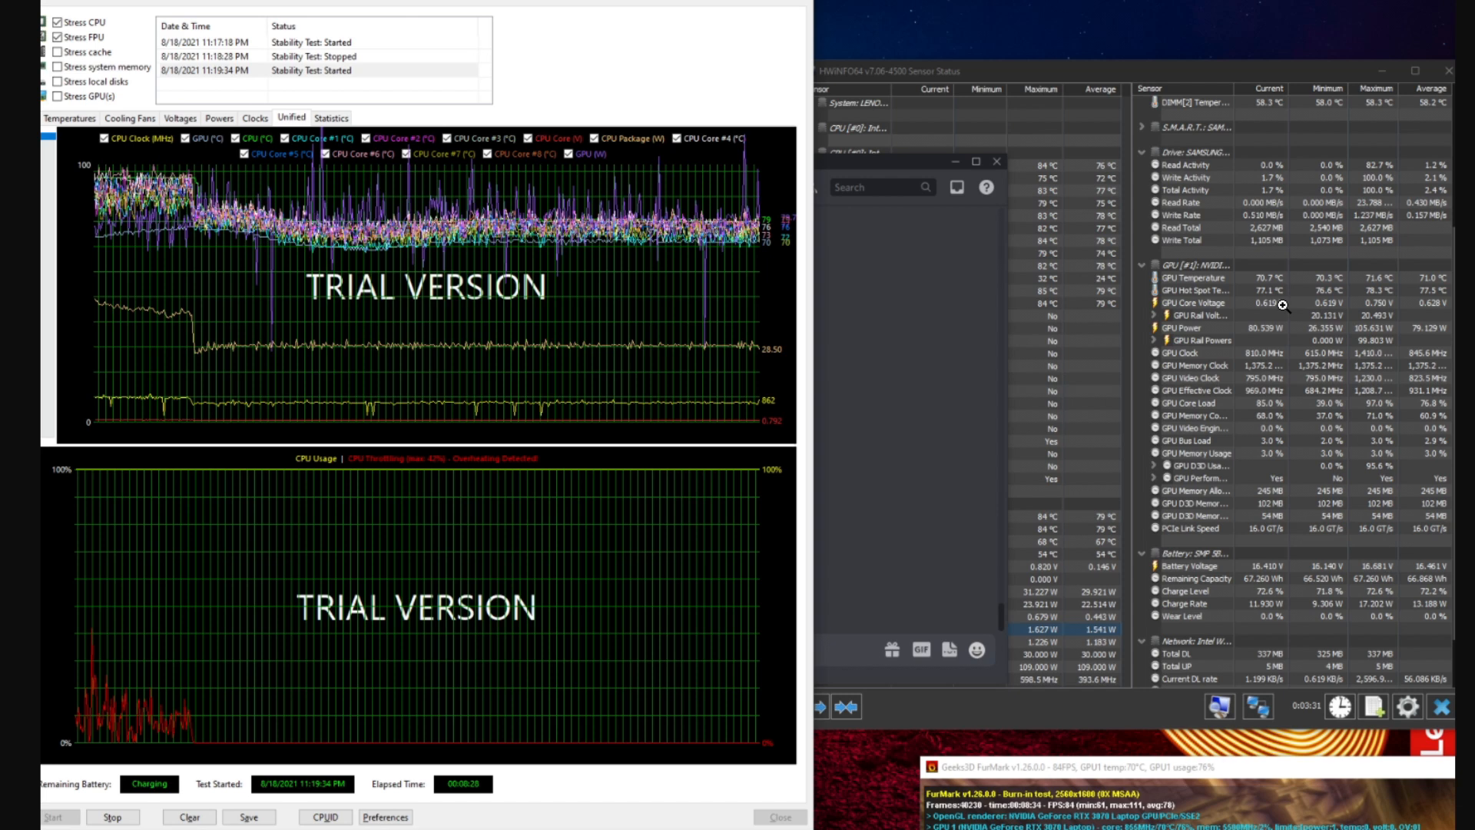
pyautogui.moveTo(1333, 427)
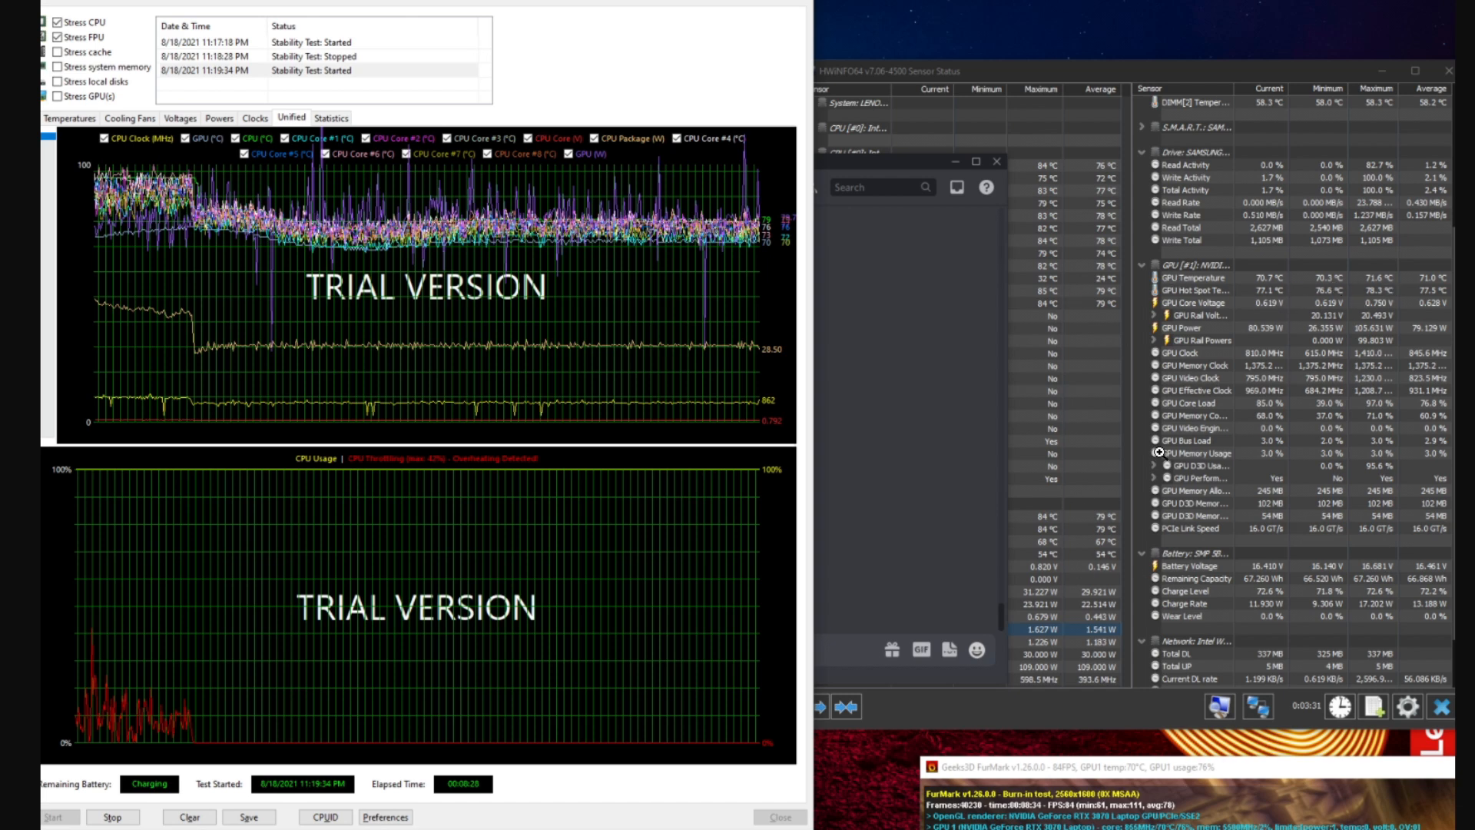
pyautogui.moveTo(1069, 320)
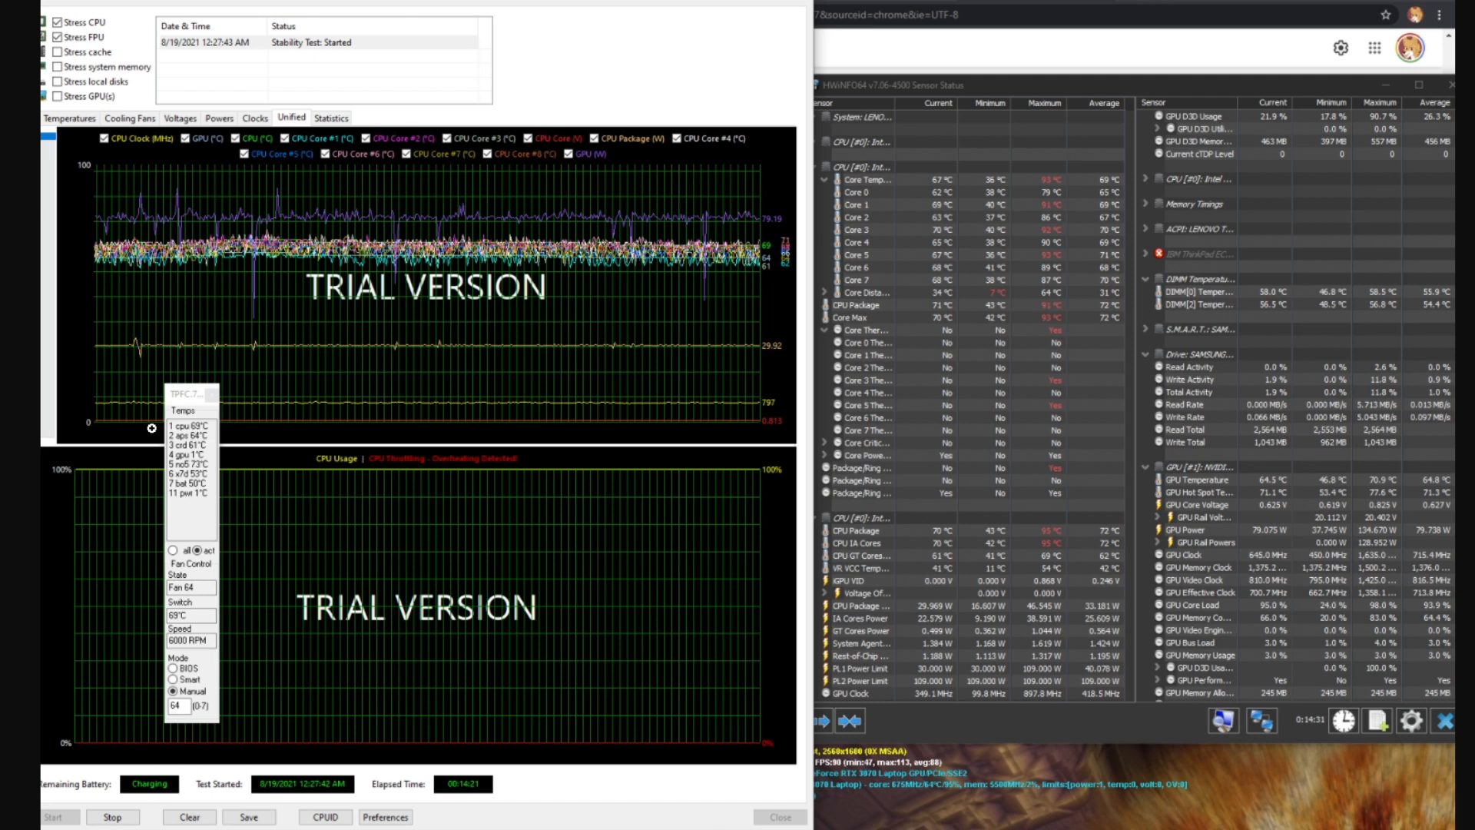
pyautogui.moveTo(130, 703)
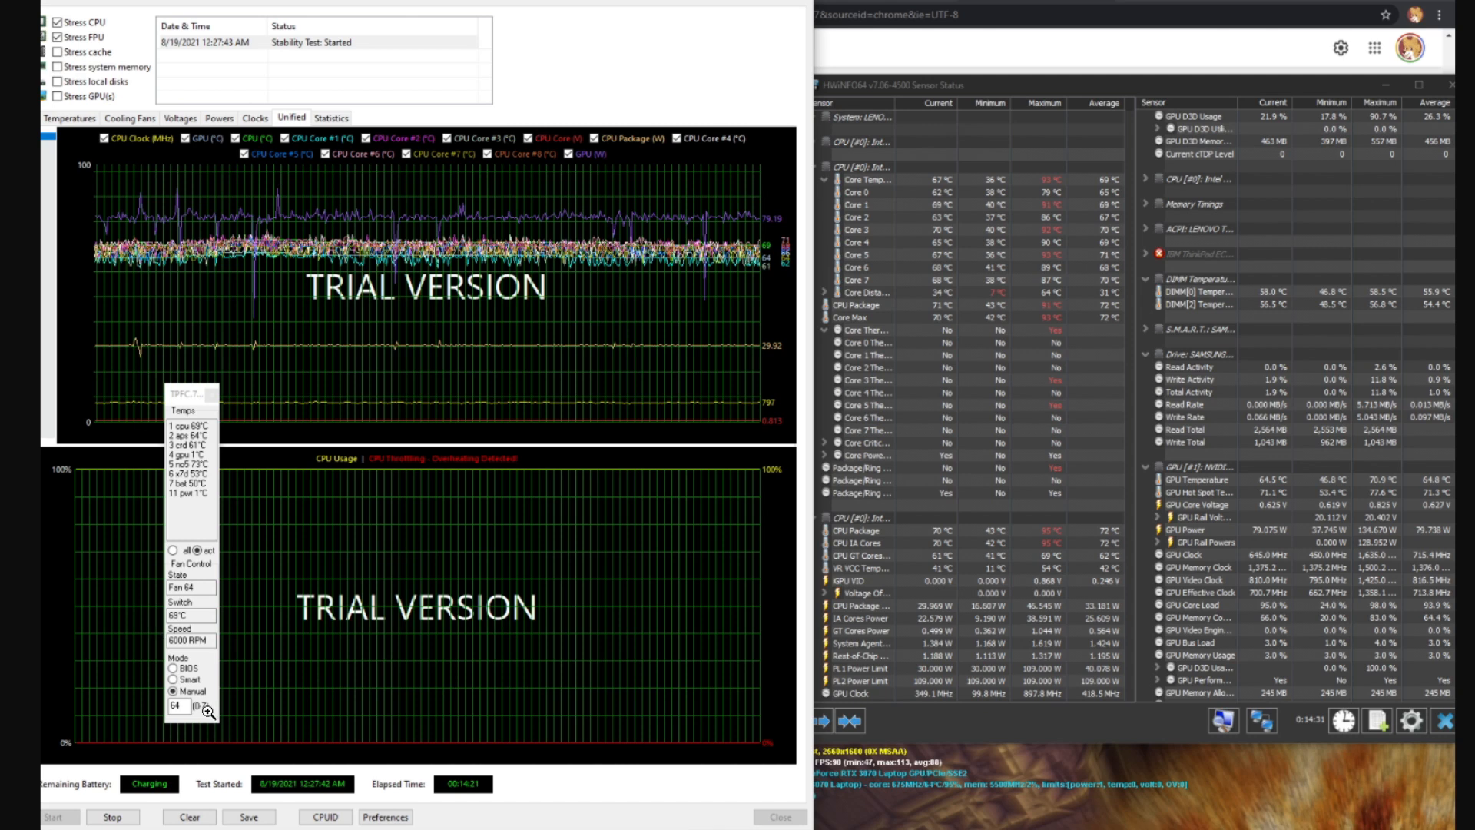
pyautogui.moveTo(181, 351)
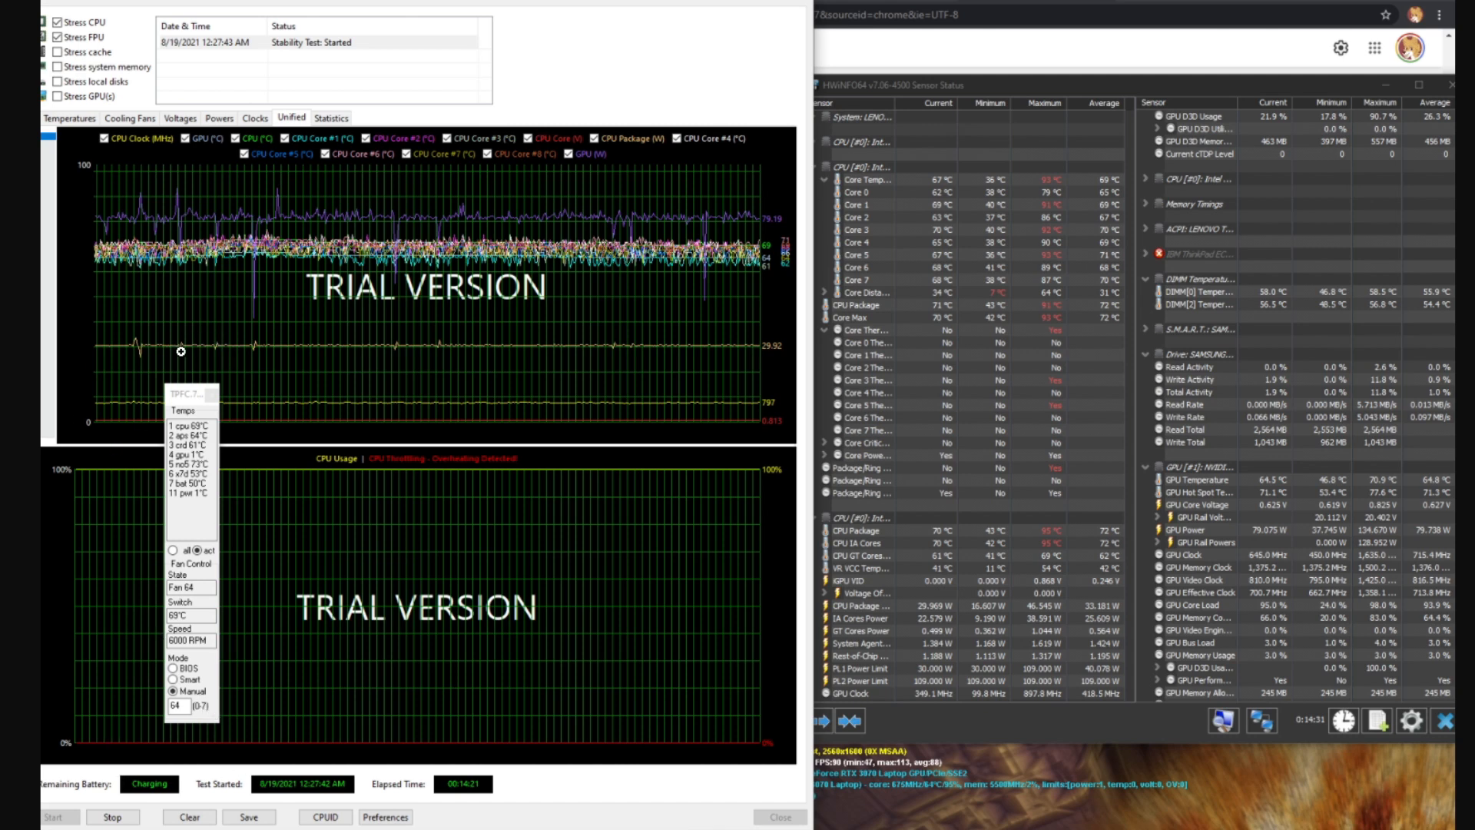
pyautogui.moveTo(349, 532)
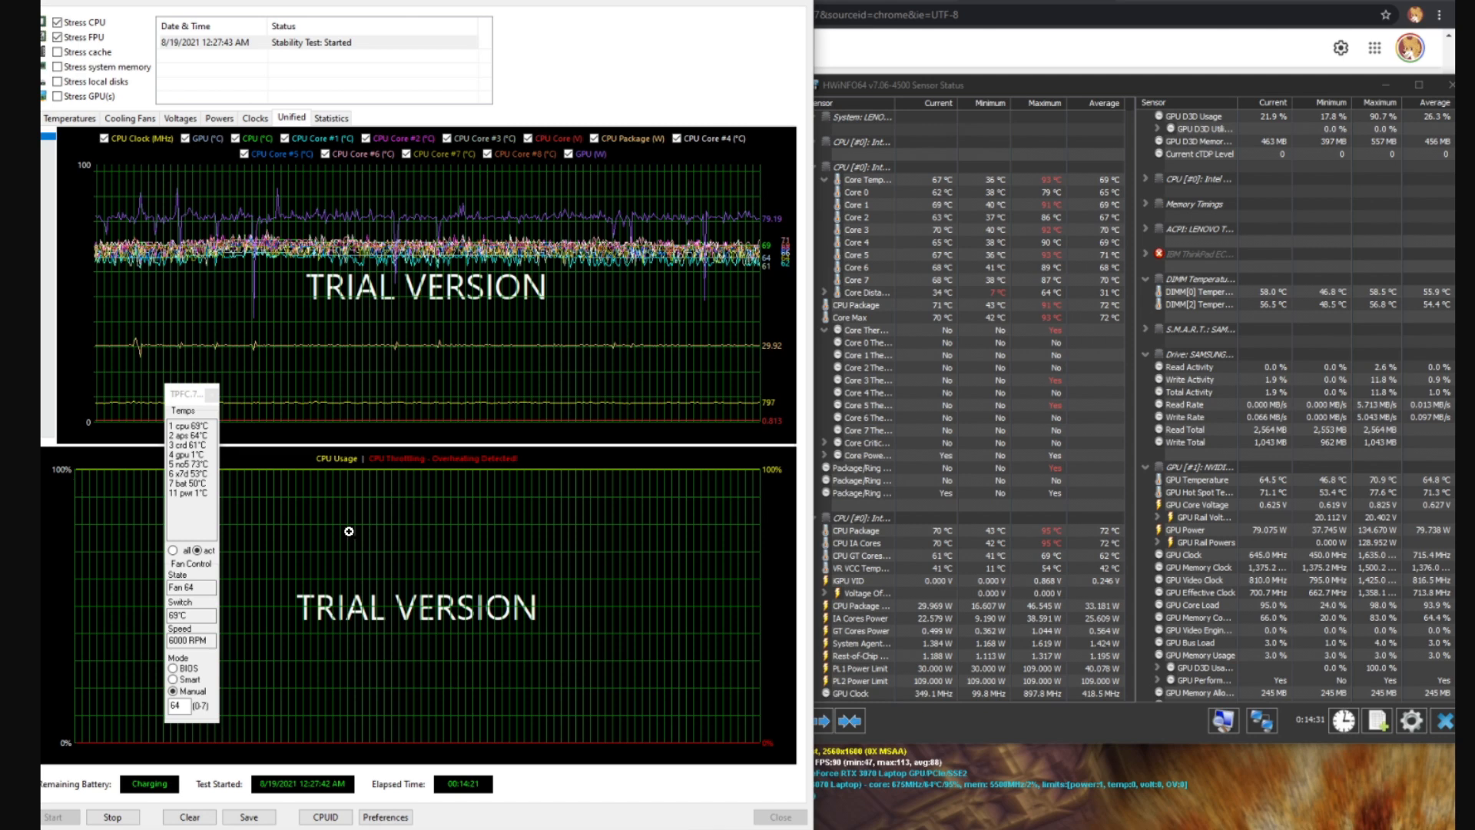
pyautogui.moveTo(173, 744)
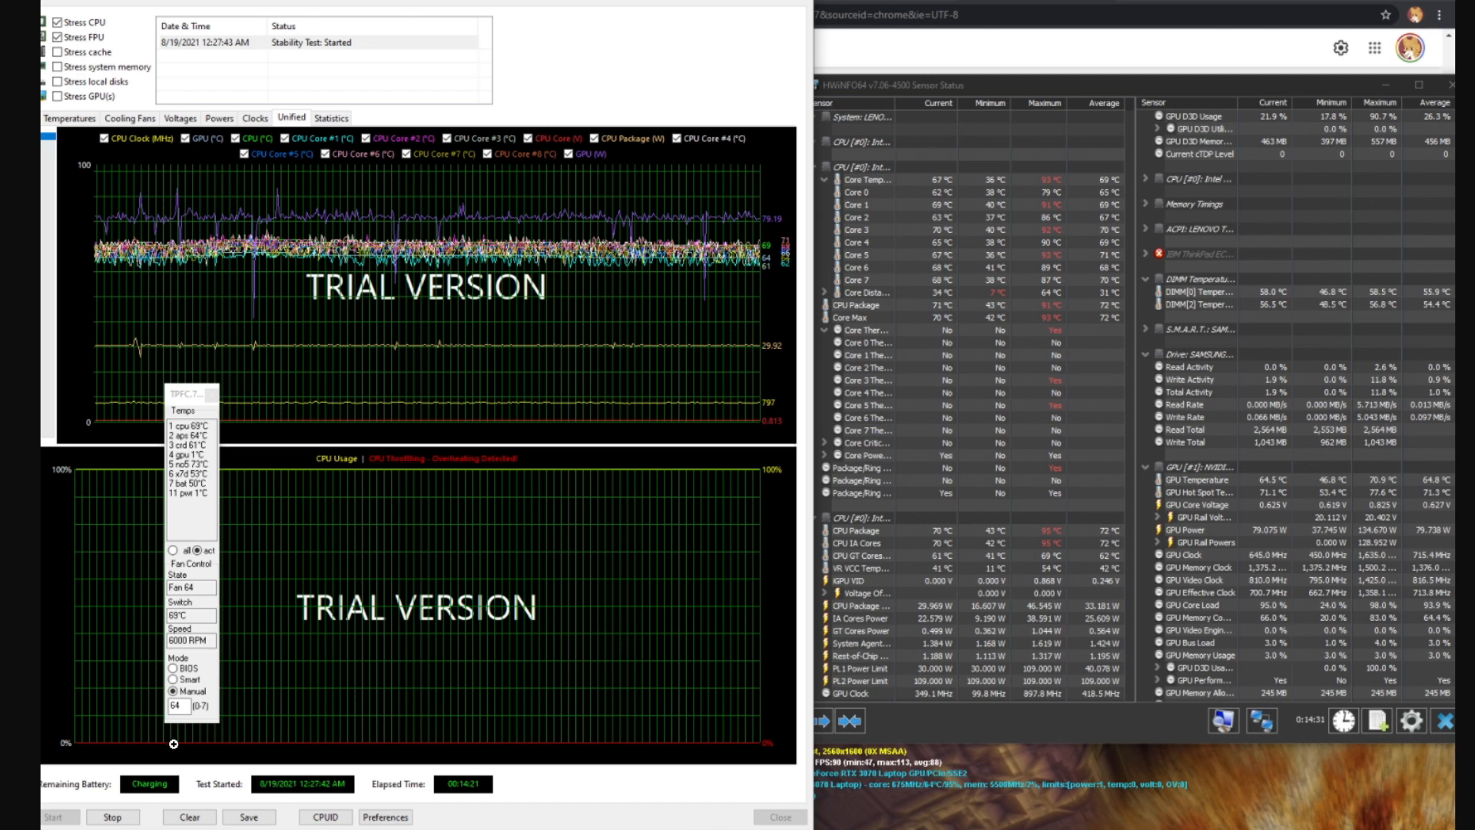
pyautogui.moveTo(100, 521)
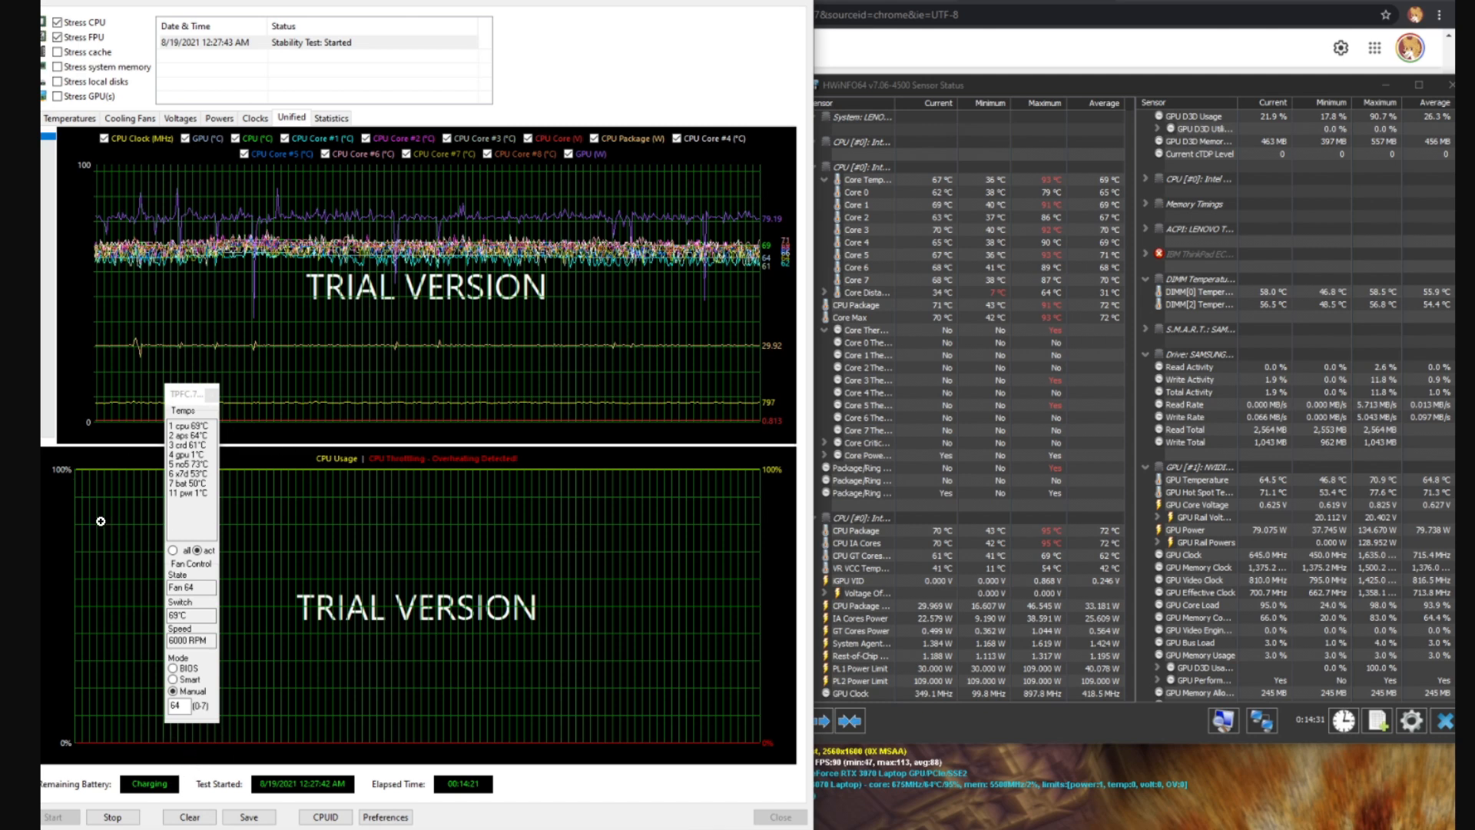
pyautogui.moveTo(703, 271)
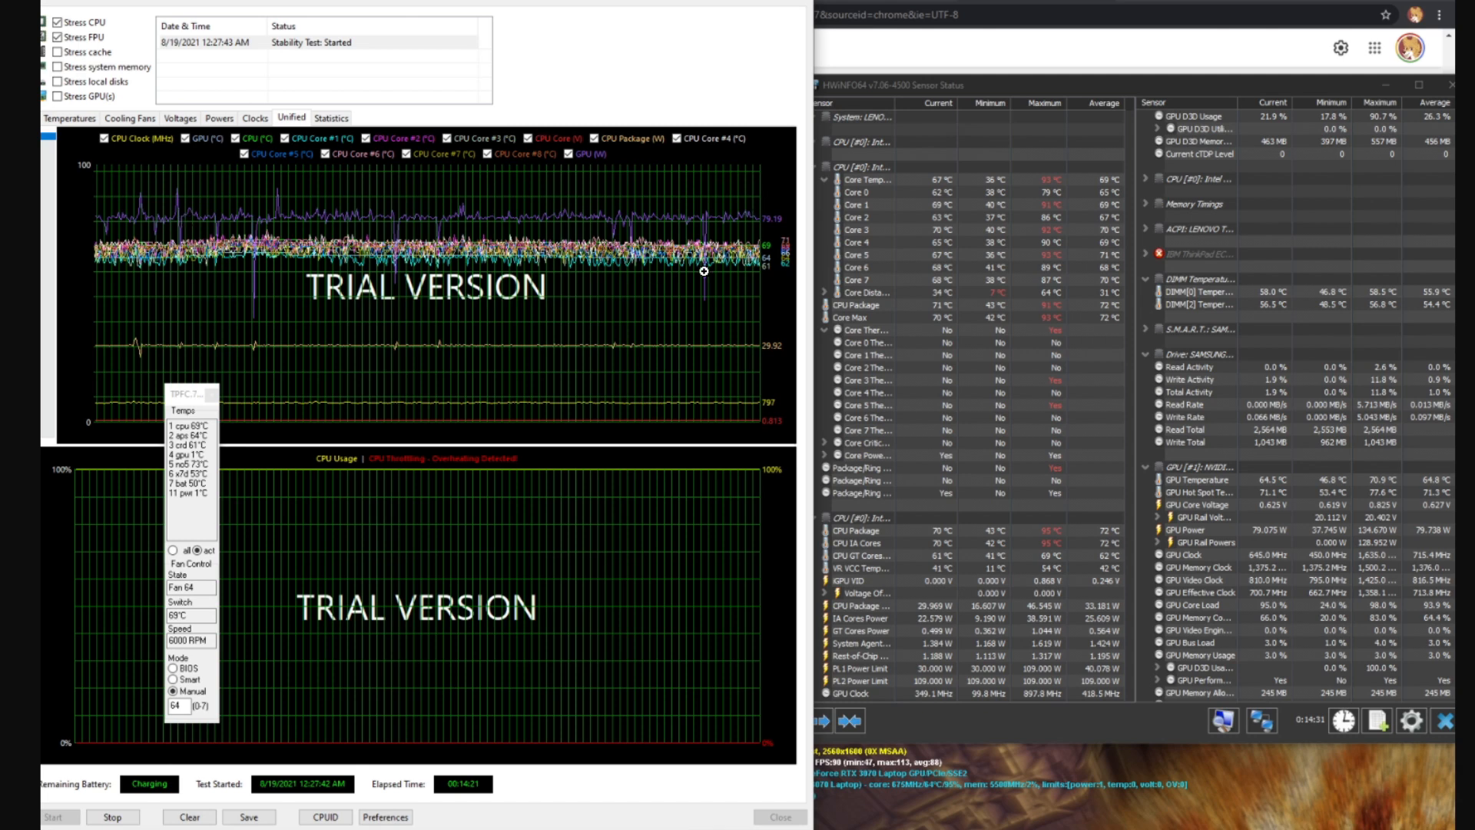
pyautogui.moveTo(665, 258)
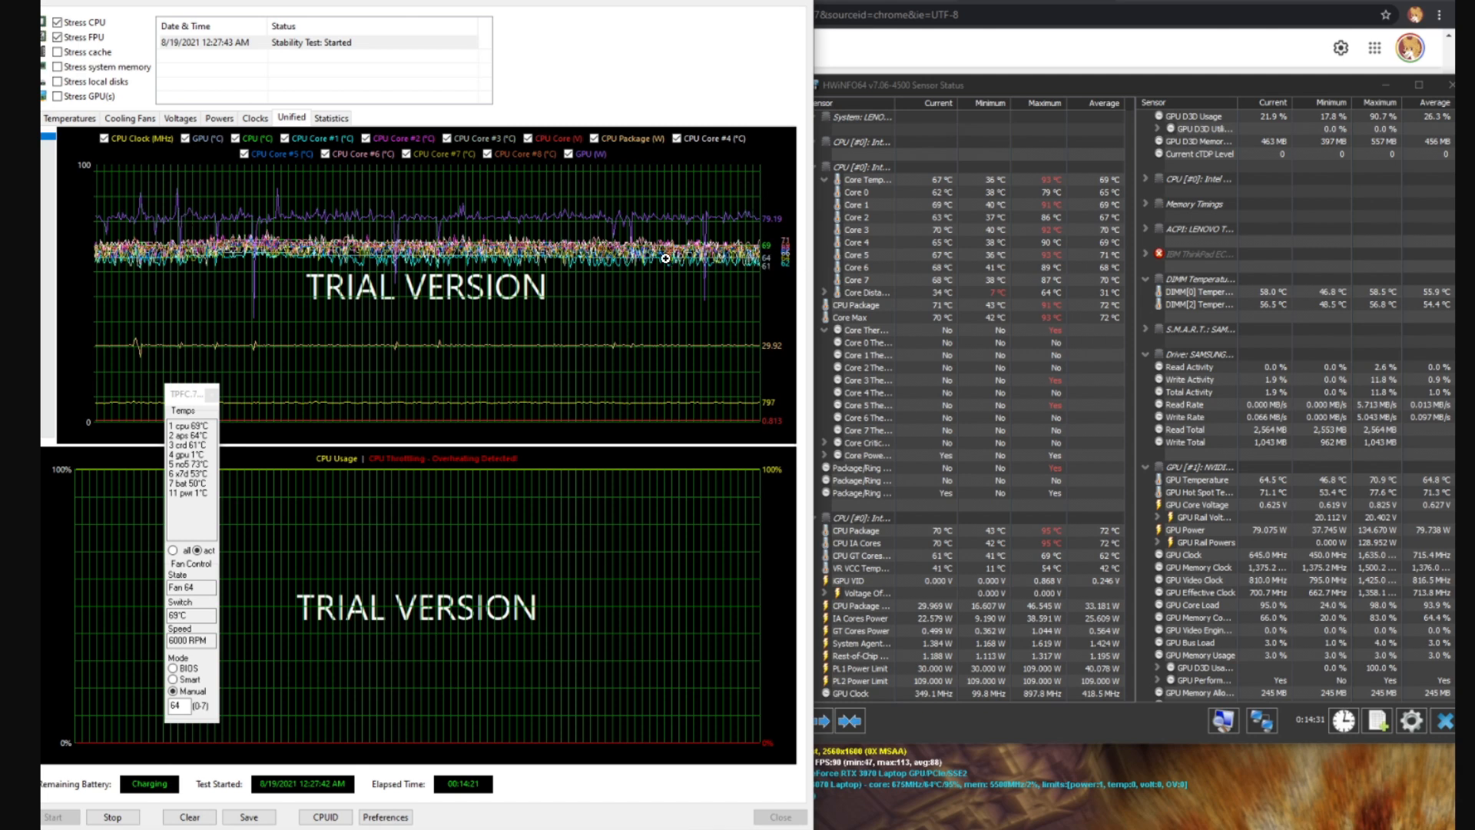
pyautogui.moveTo(531, 360)
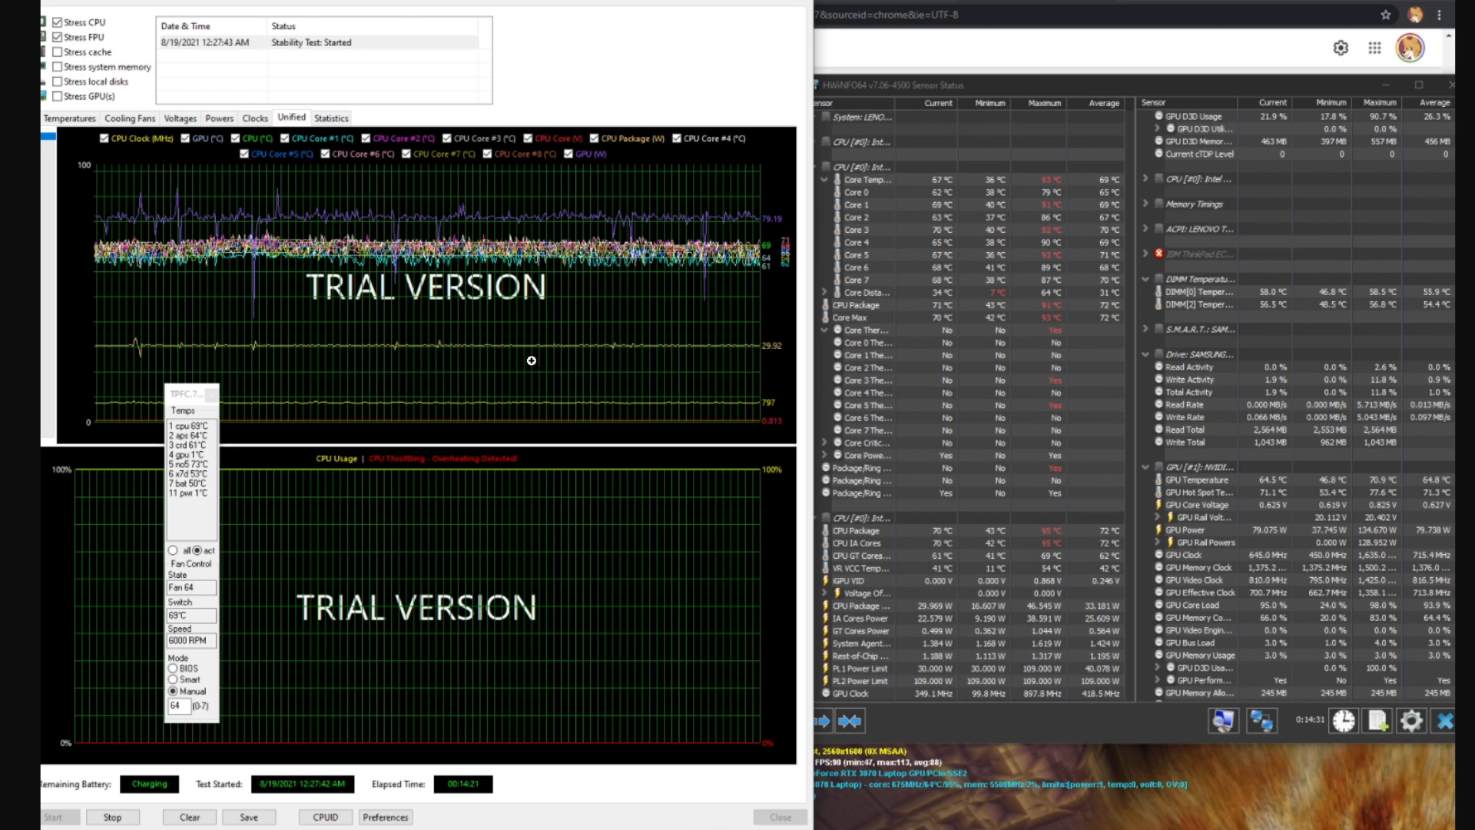
pyautogui.moveTo(167, 338)
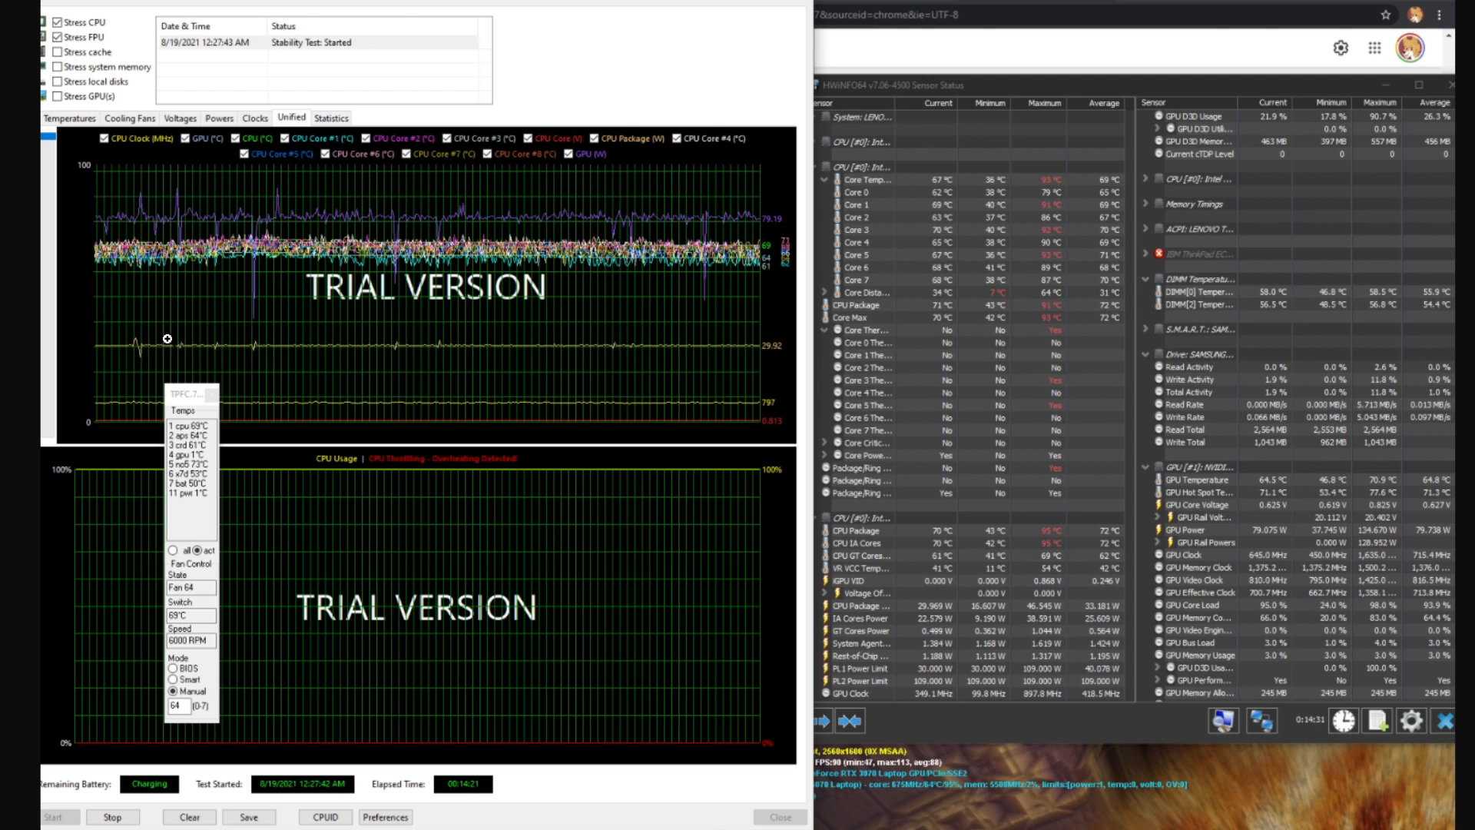
pyautogui.moveTo(168, 339)
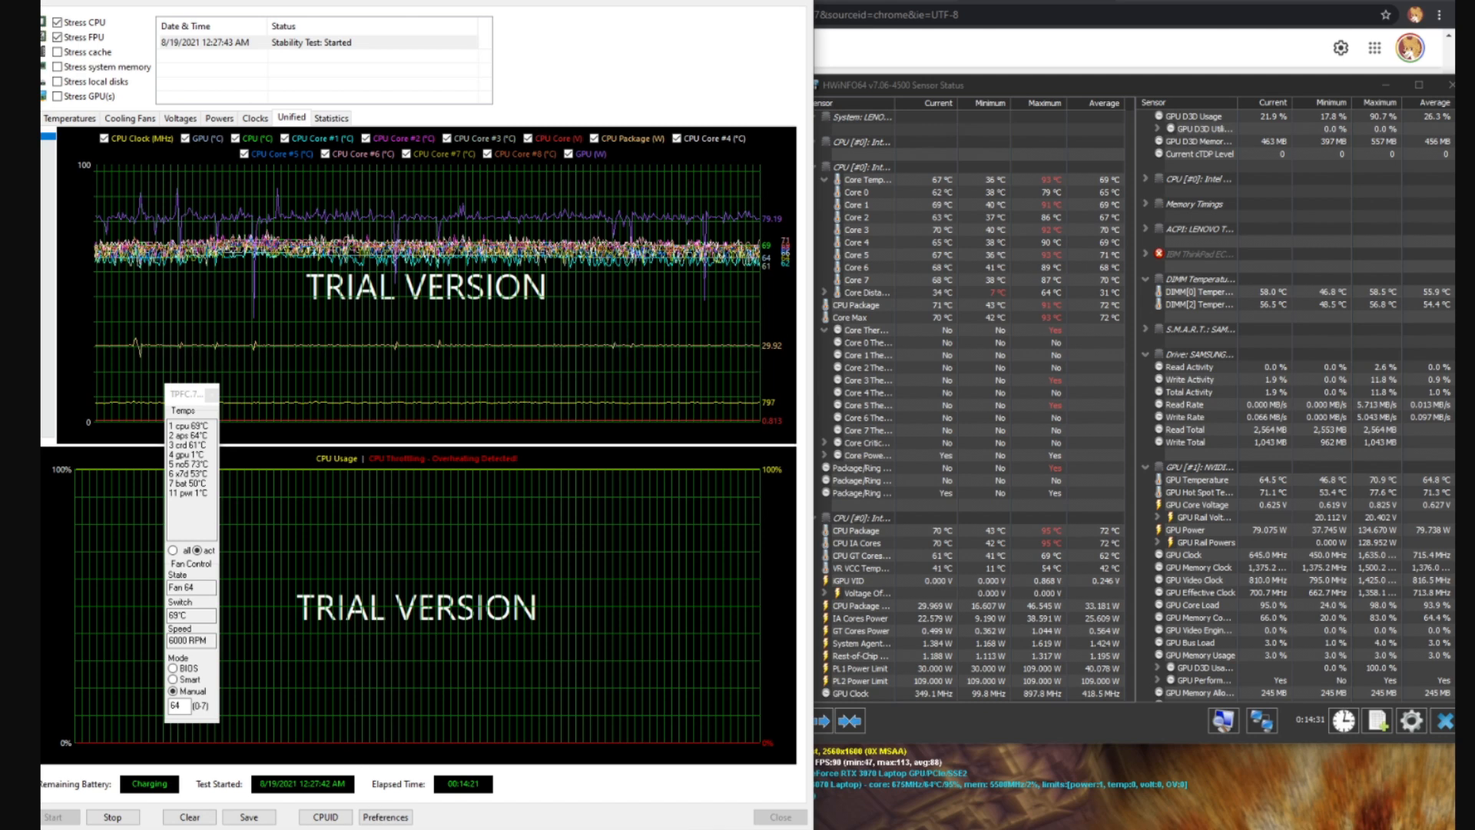
pyautogui.moveTo(659, 443)
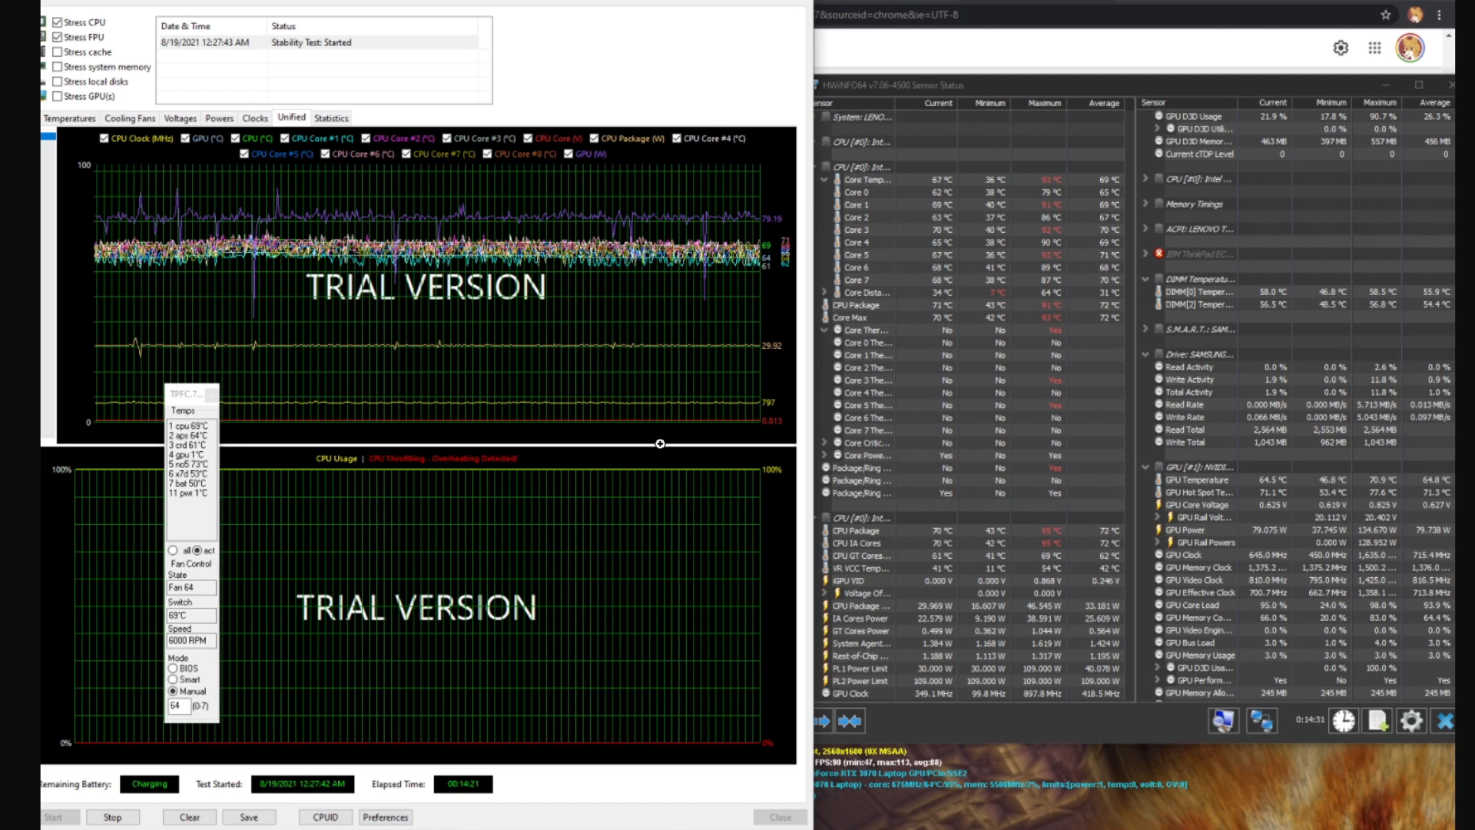
pyautogui.moveTo(614, 396)
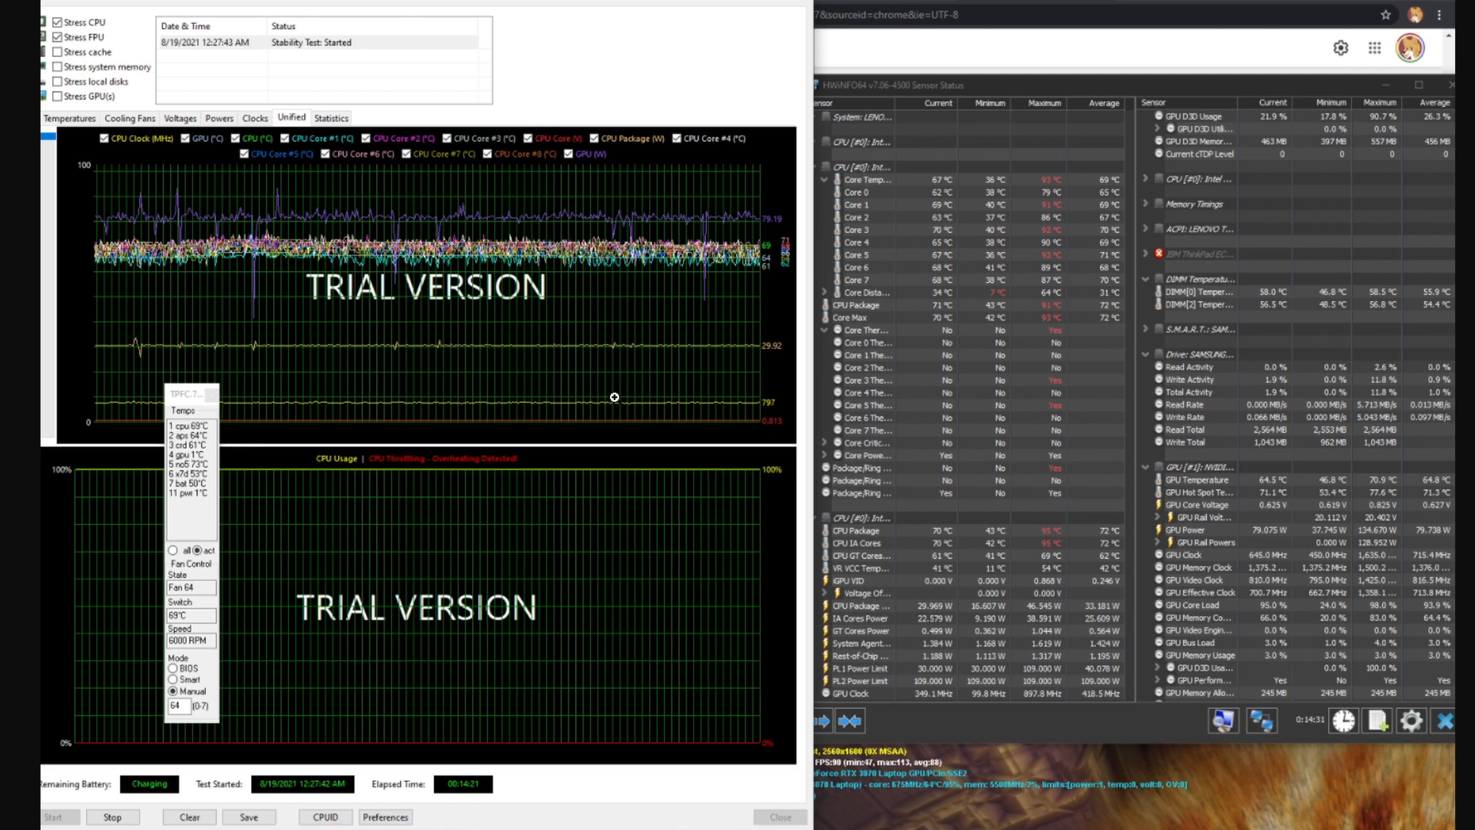
pyautogui.moveTo(320, 324)
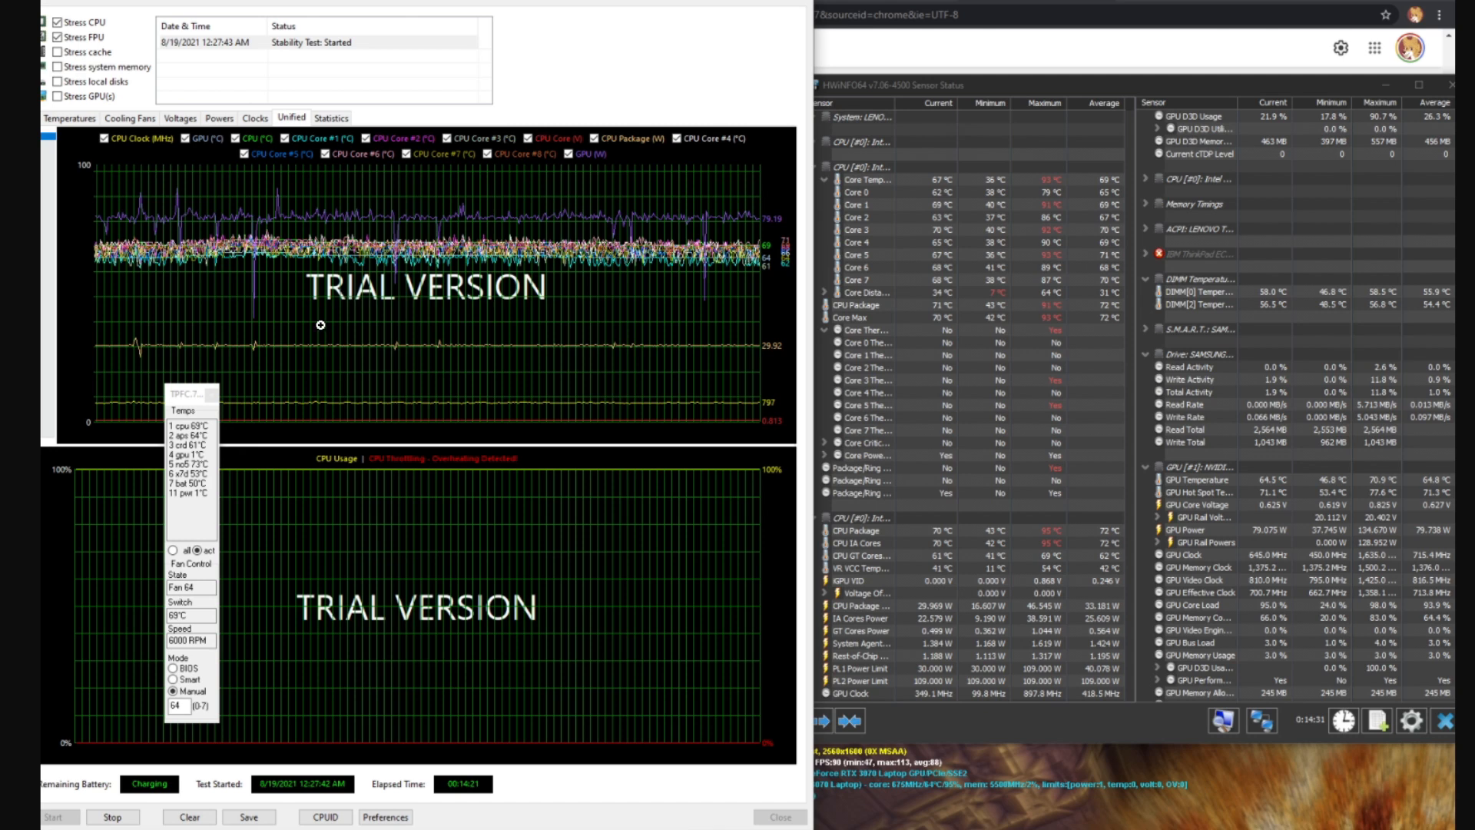
pyautogui.moveTo(528, 376)
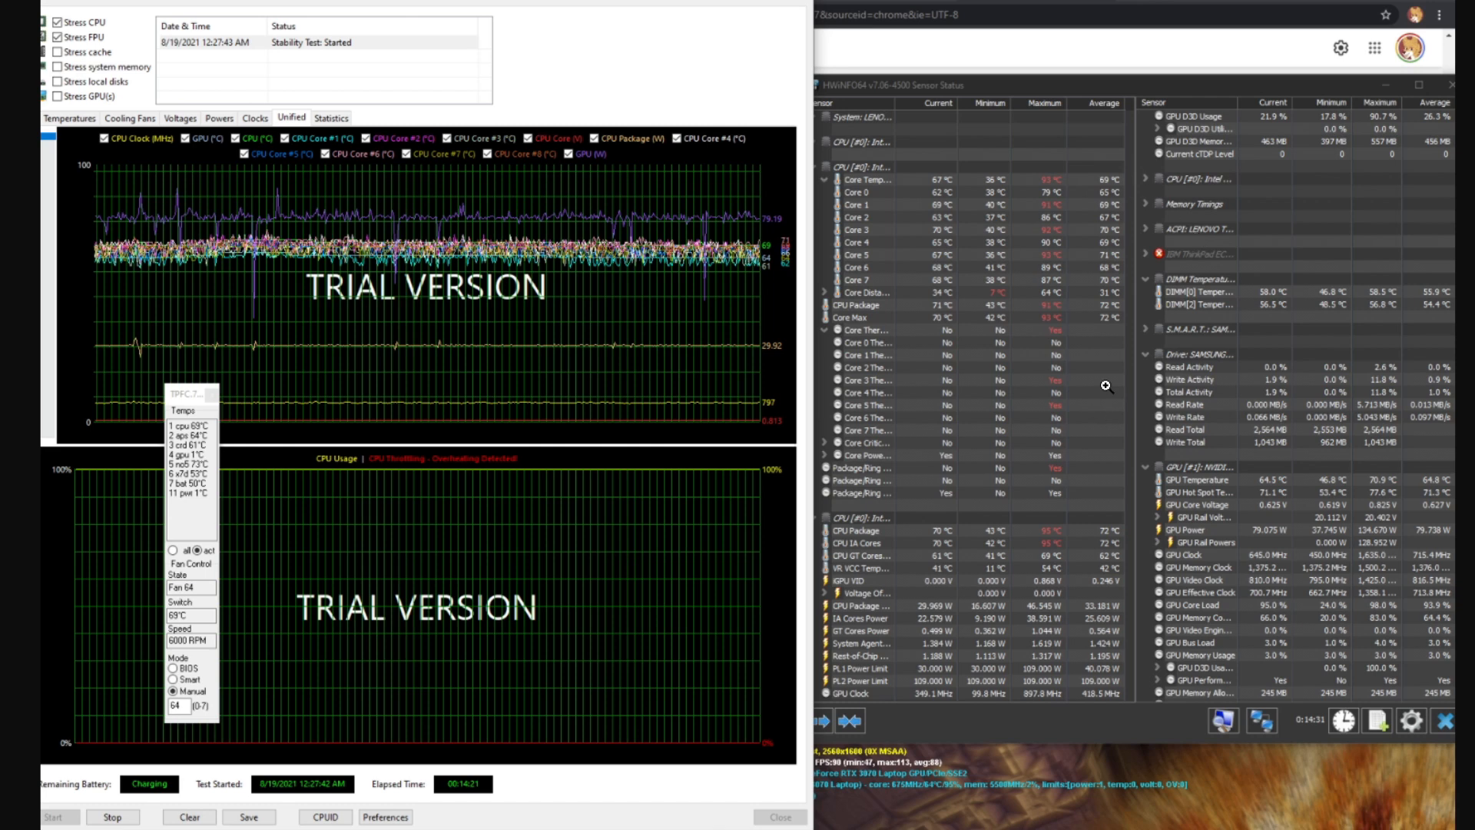
pyautogui.moveTo(1073, 219)
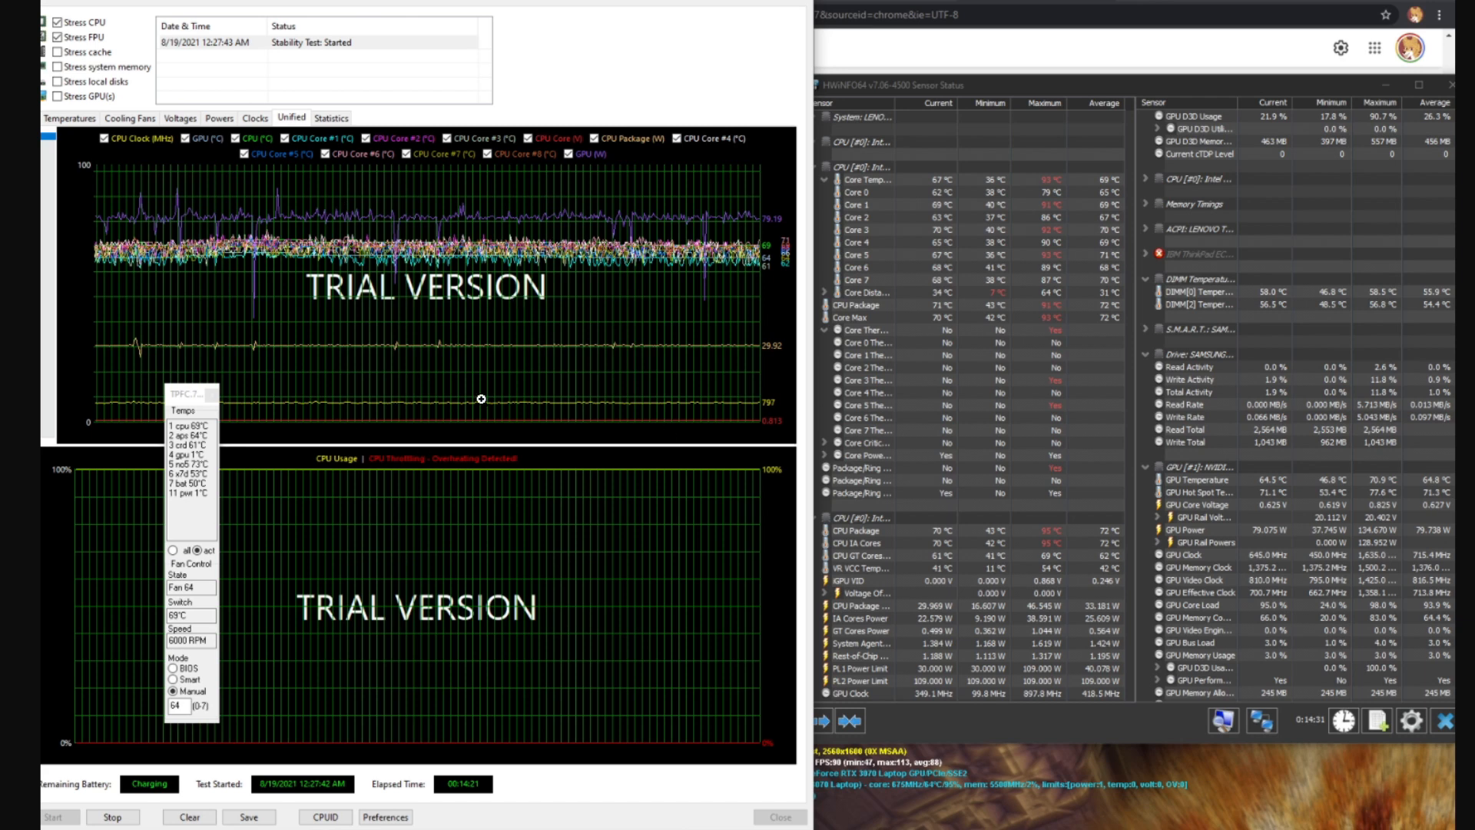
pyautogui.moveTo(653, 310)
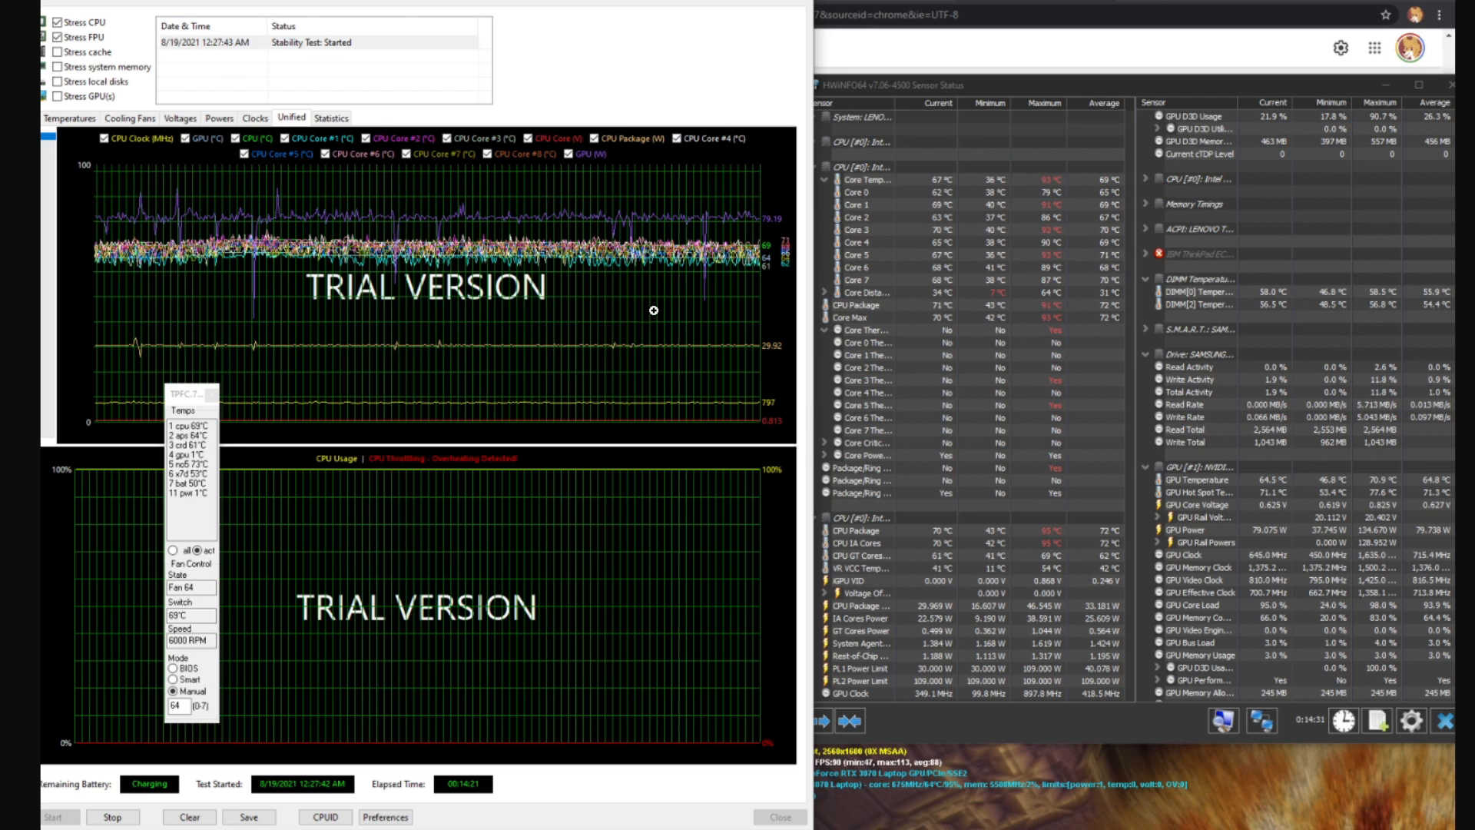
pyautogui.moveTo(1119, 551)
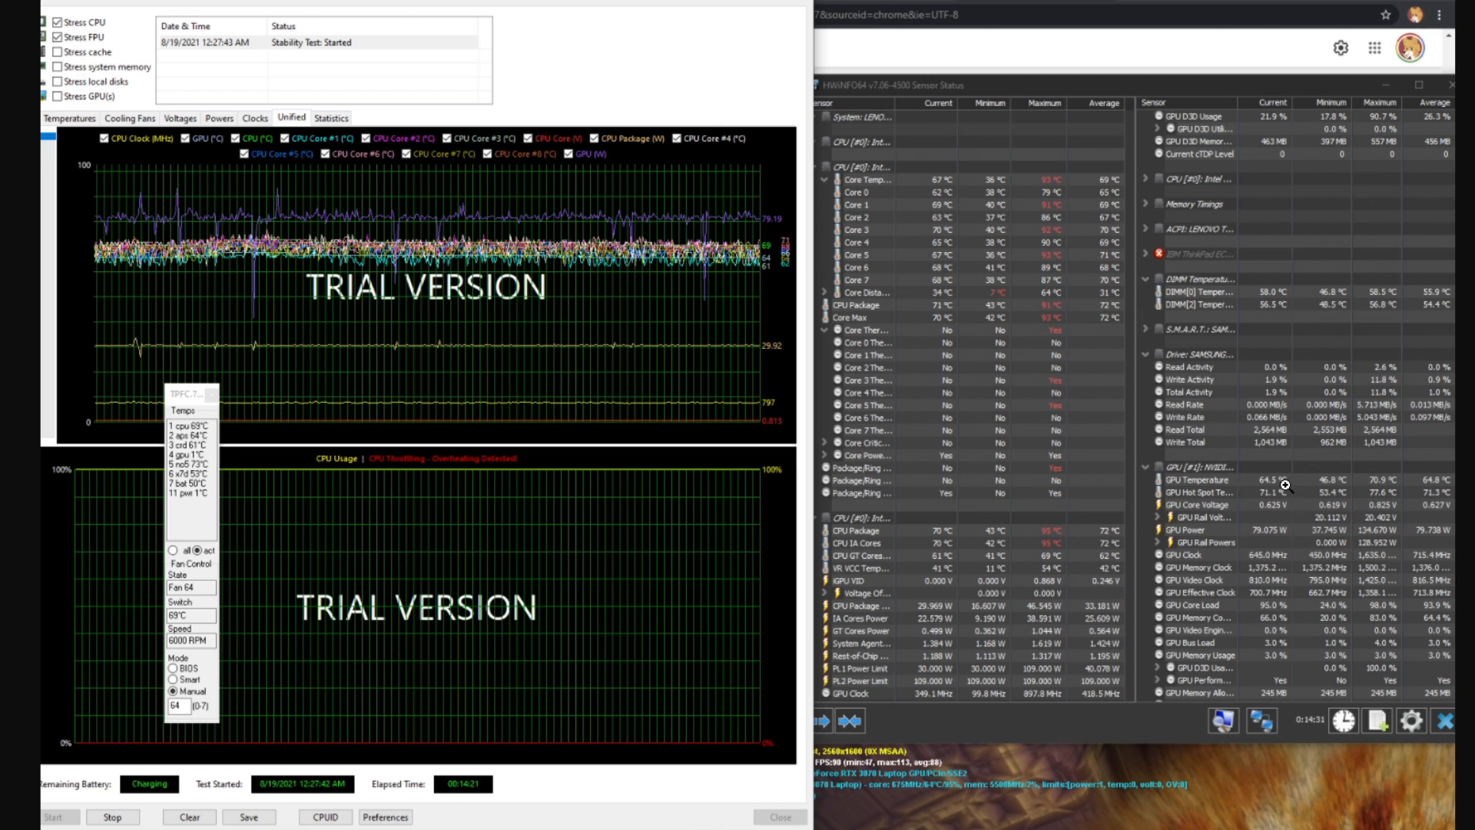
pyautogui.moveTo(535, 444)
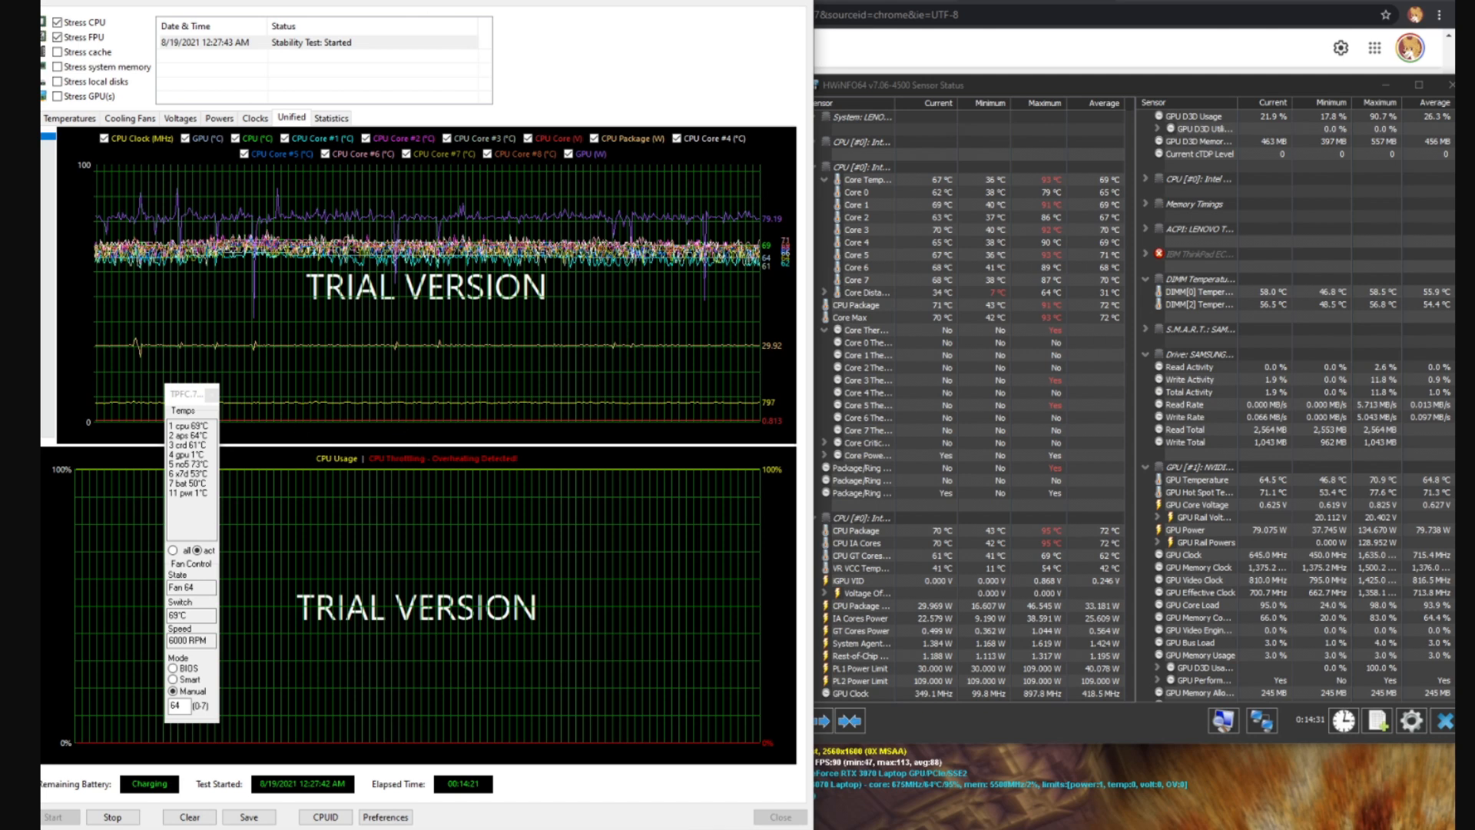
pyautogui.moveTo(586, 305)
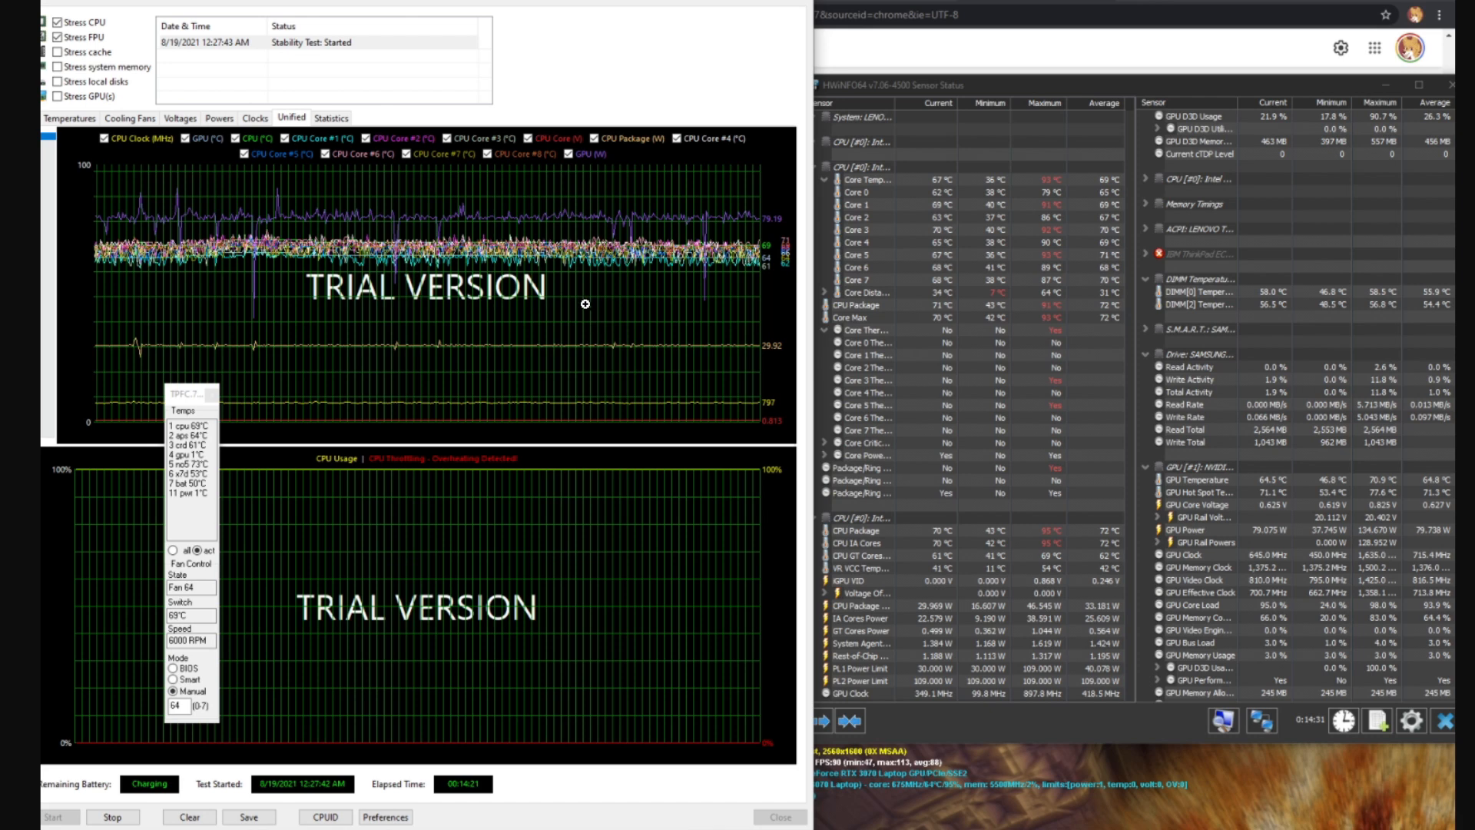
pyautogui.moveTo(379, 726)
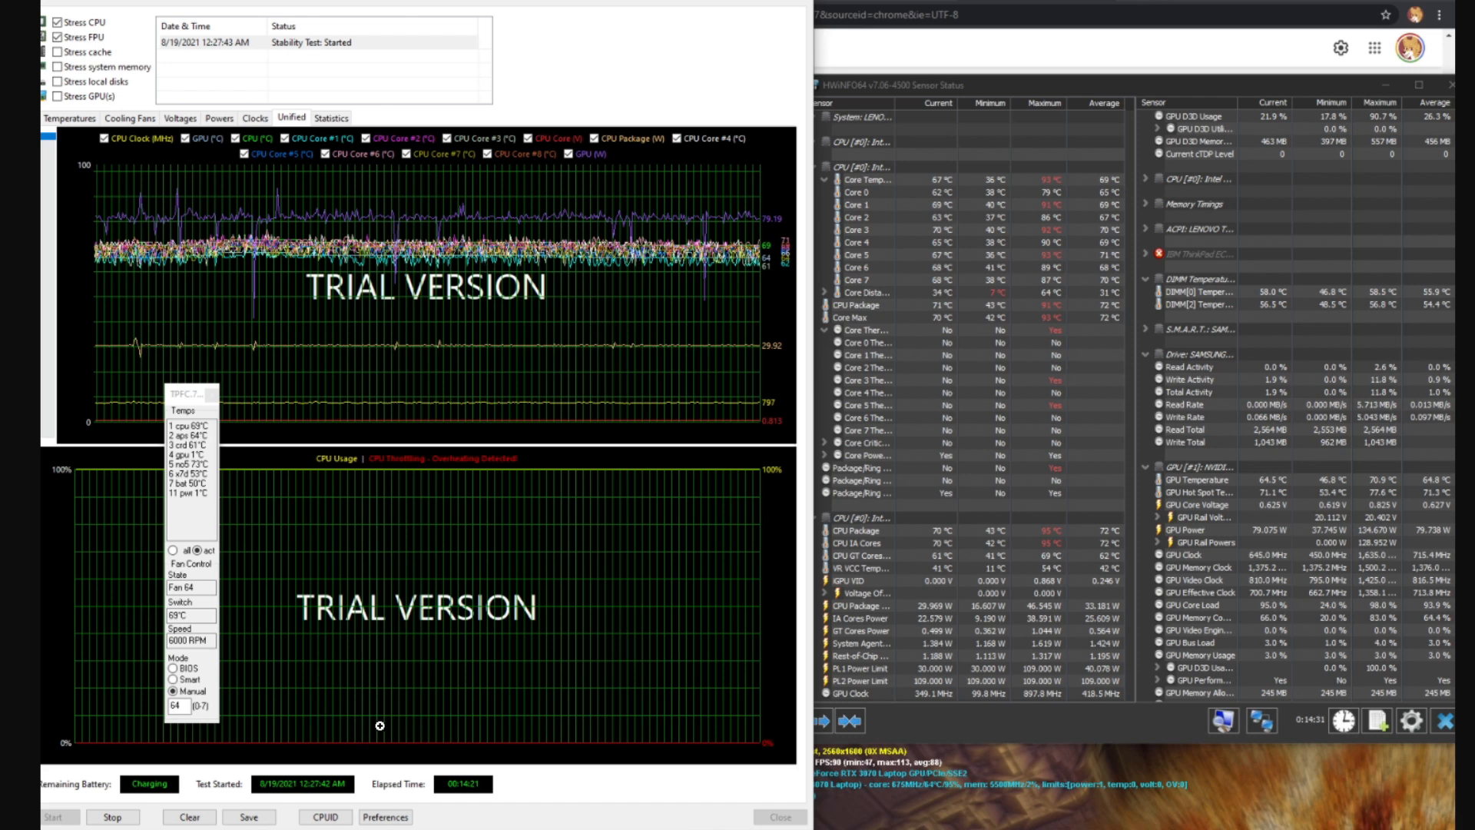